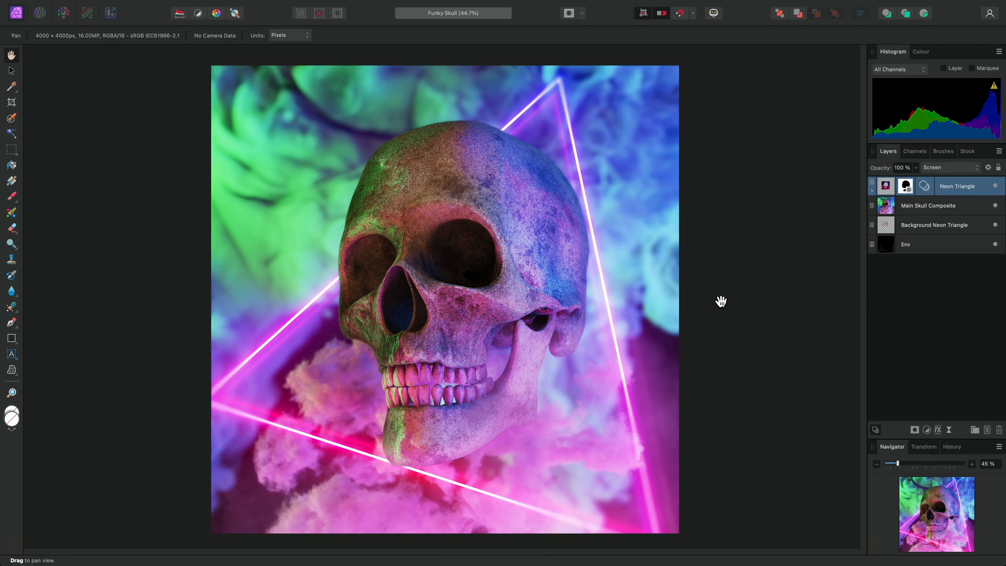
mouse_move(968, 212)
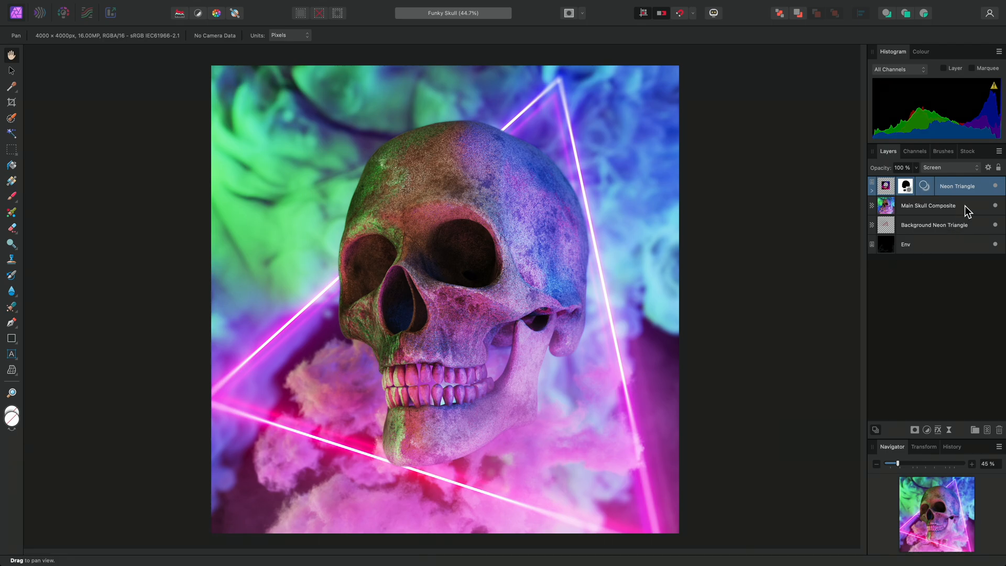
- Select the Main Skull Composite layer in the Layers panel
left_click(927, 206)
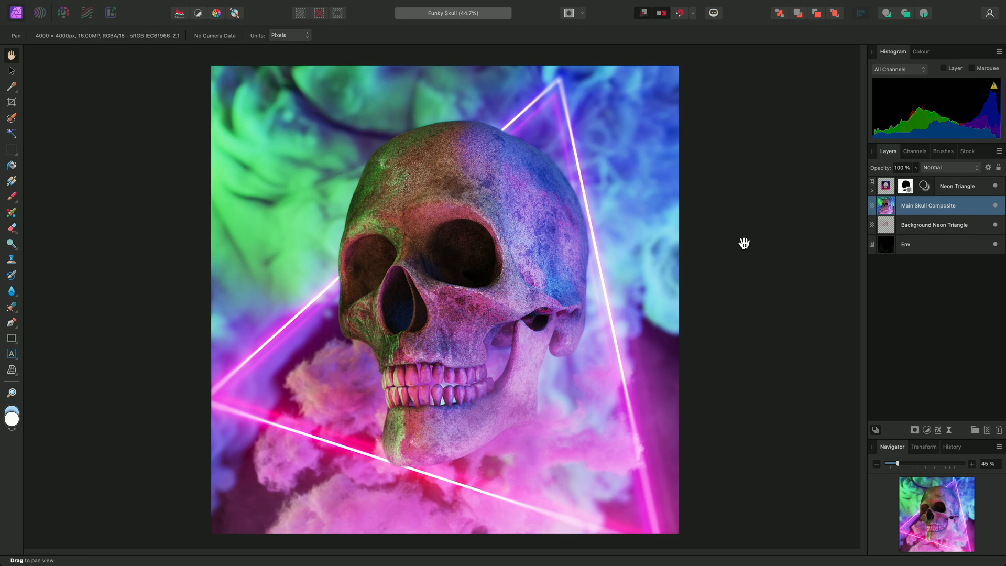
mouse_move(384, 128)
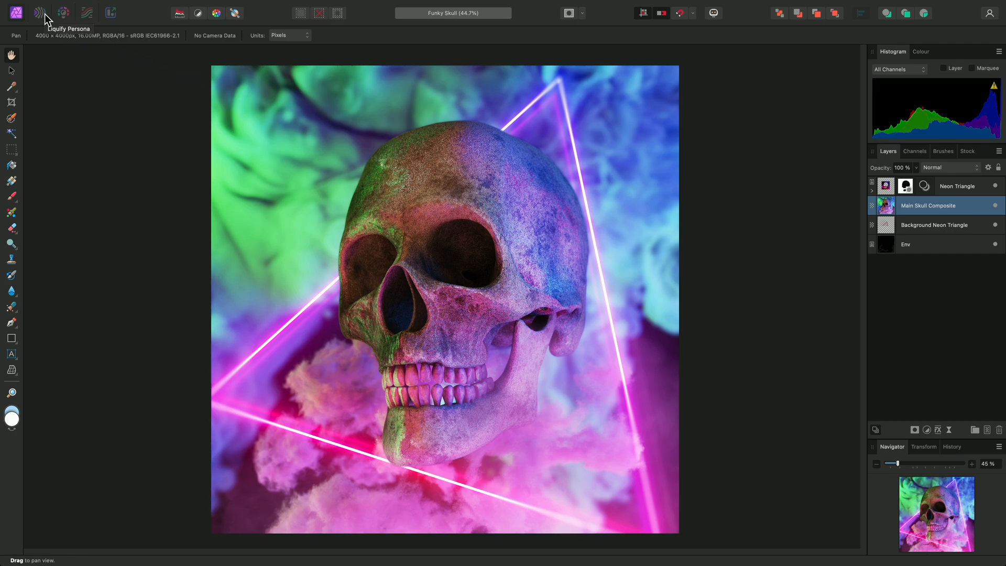
- Switch to the Liquify Persona on the Main Skull Composite layer
left_click(40, 12)
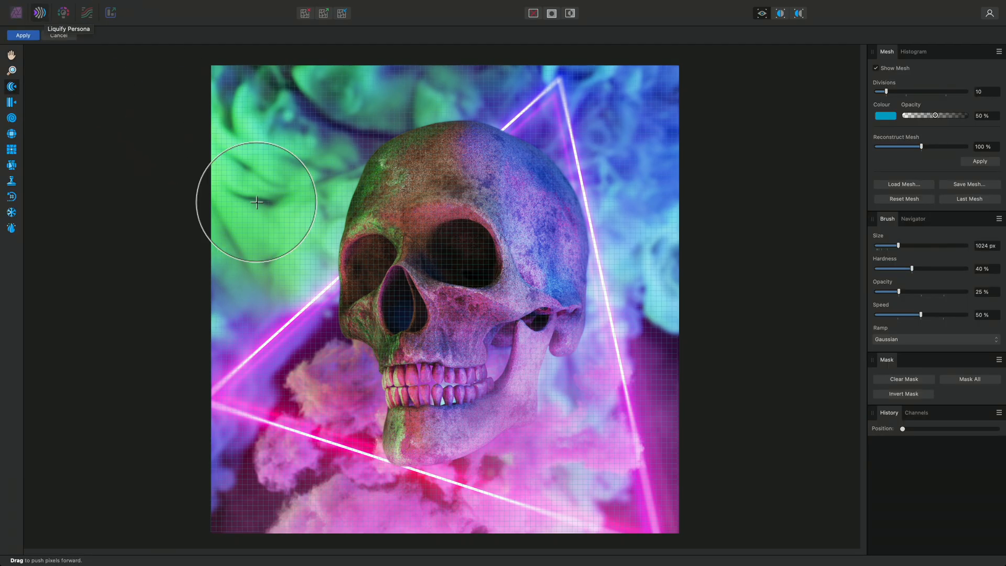
mouse_move(350, 282)
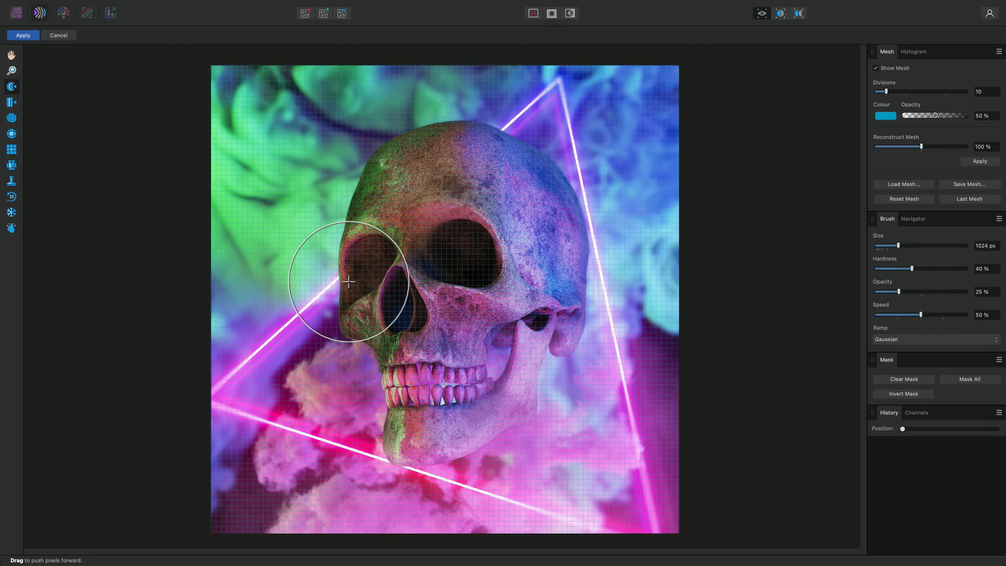
mouse_move(18, 97)
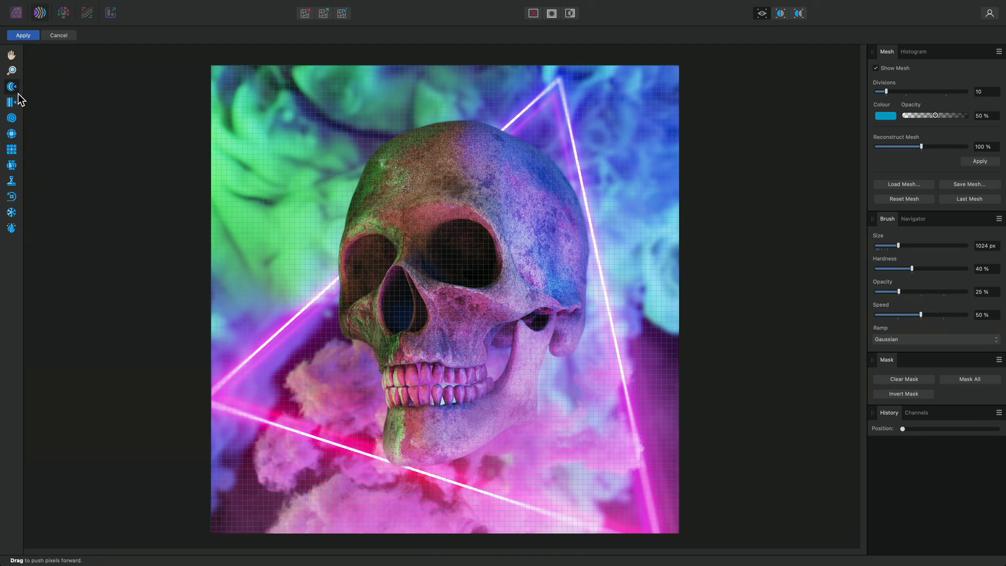
mouse_move(177, 254)
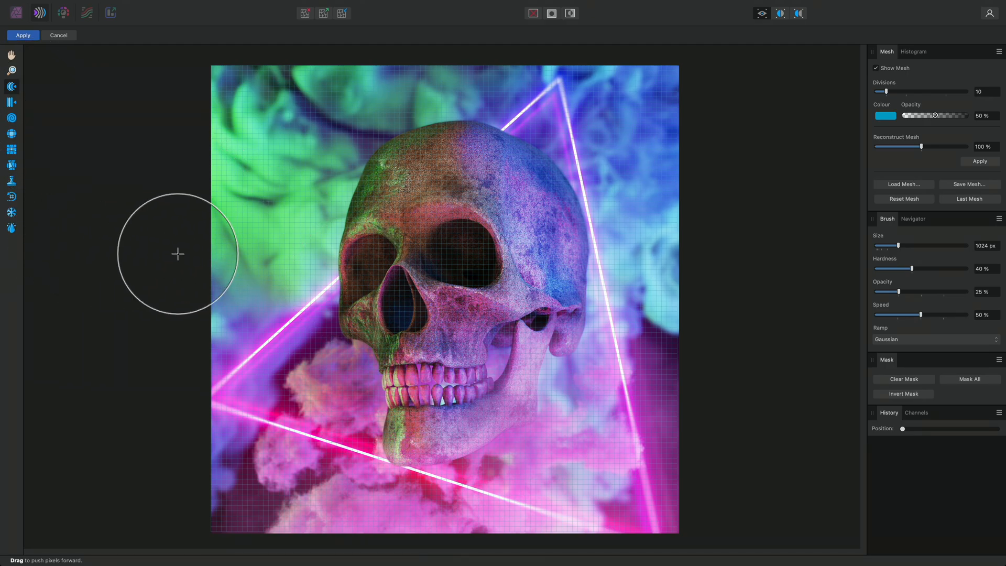
mouse_move(911, 135)
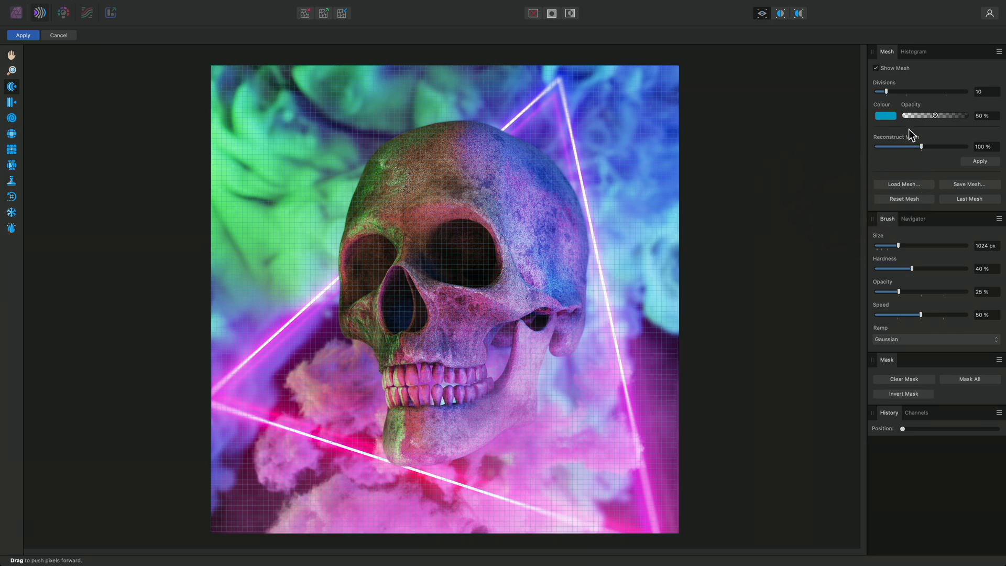
mouse_move(924, 452)
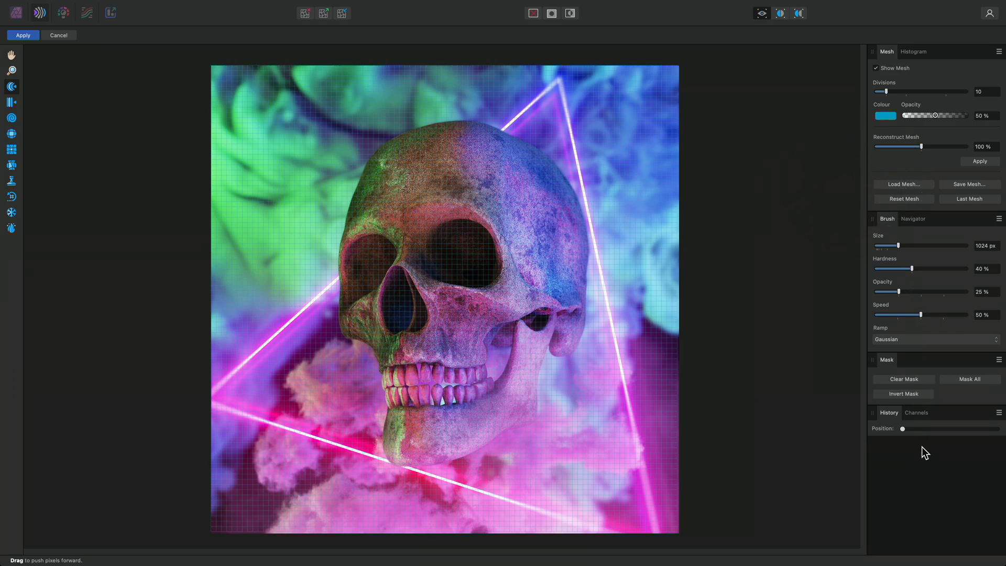
mouse_move(602, 142)
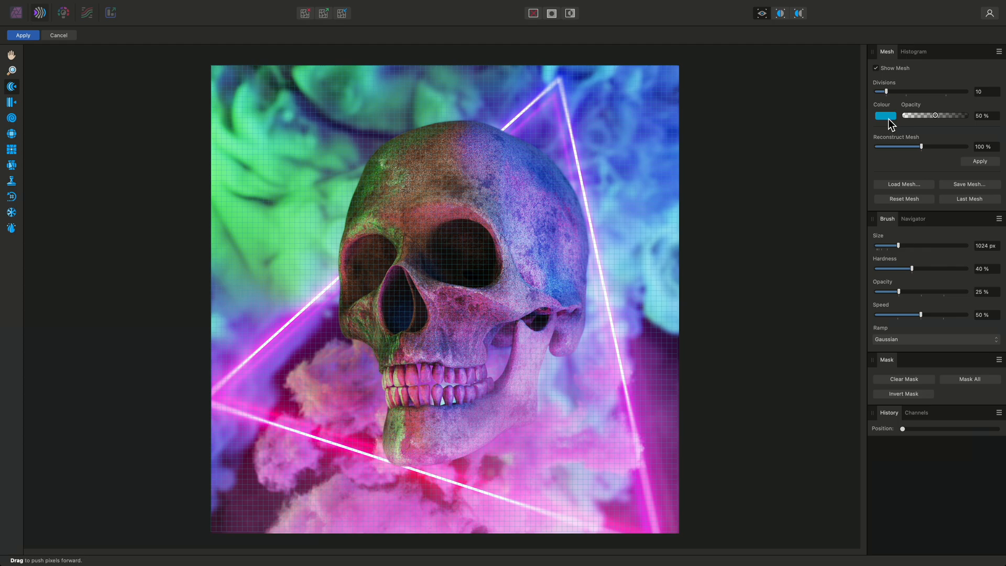
- Set the liquify mesh to green at 100% opacity with 20 divisions
left_click(885, 115)
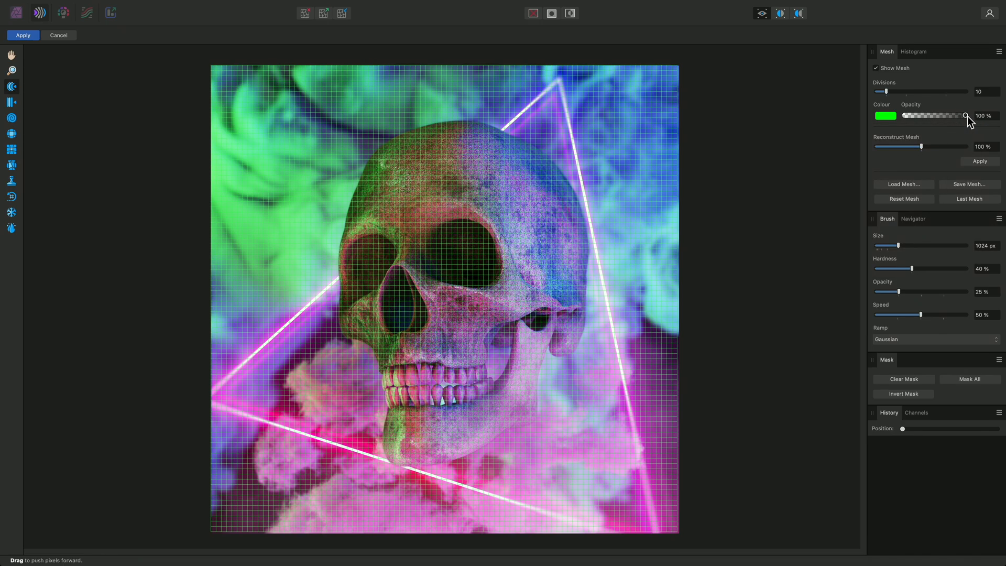
mouse_move(931, 101)
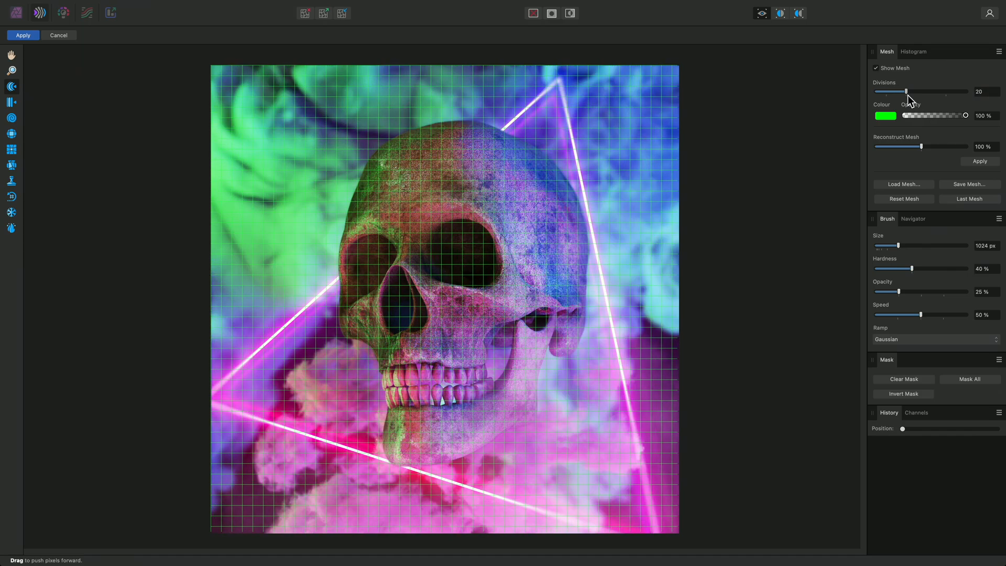
mouse_move(697, 208)
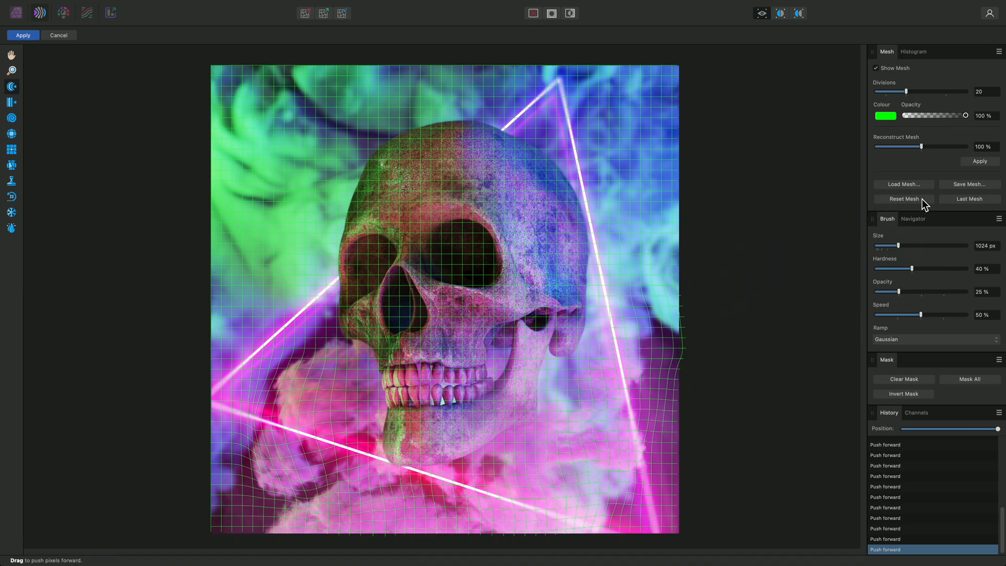
- Reset the mesh to clear the test push-forward warps
left_click(903, 199)
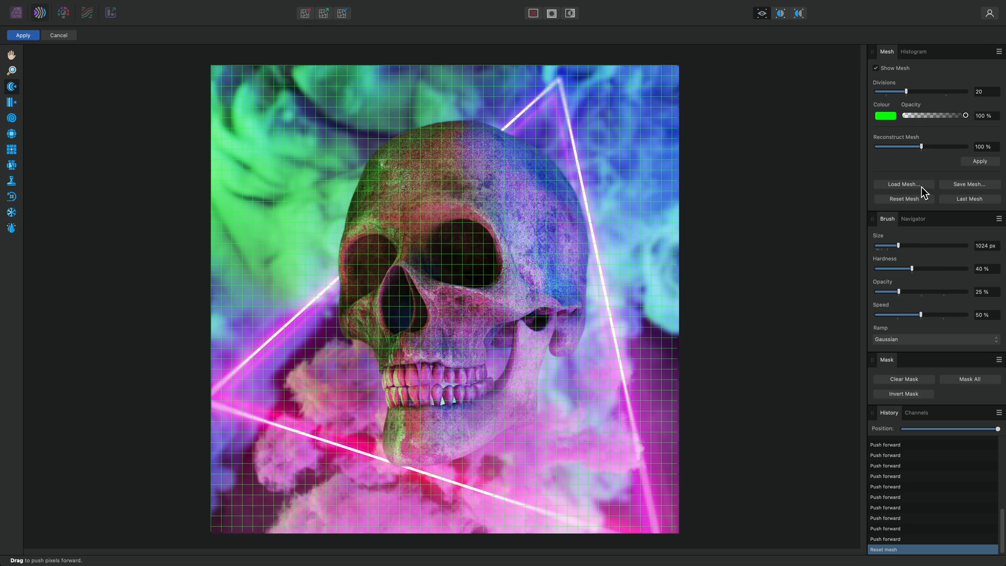
mouse_move(905, 76)
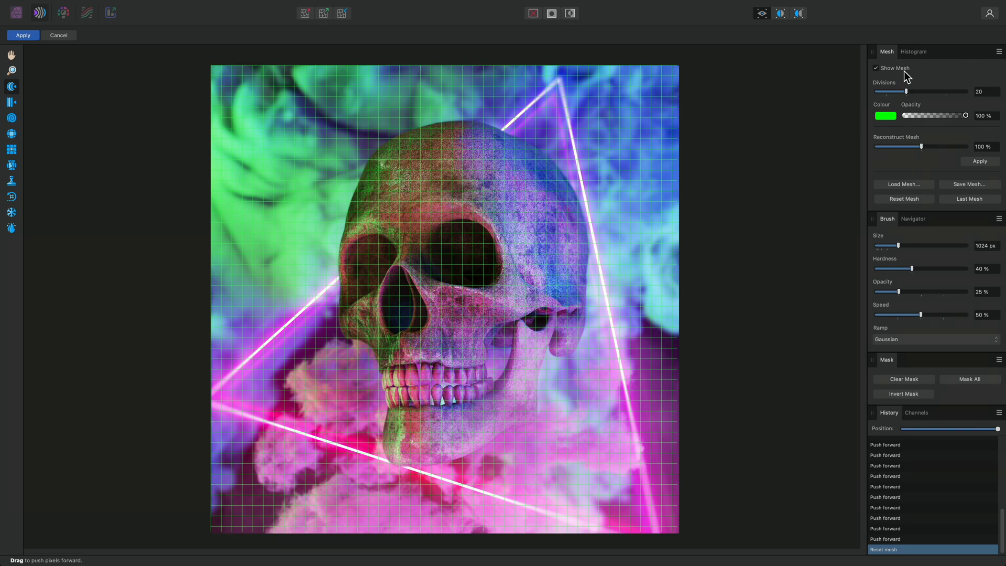
- Turn off Show Mesh to hide the grid overlay
left_click(875, 68)
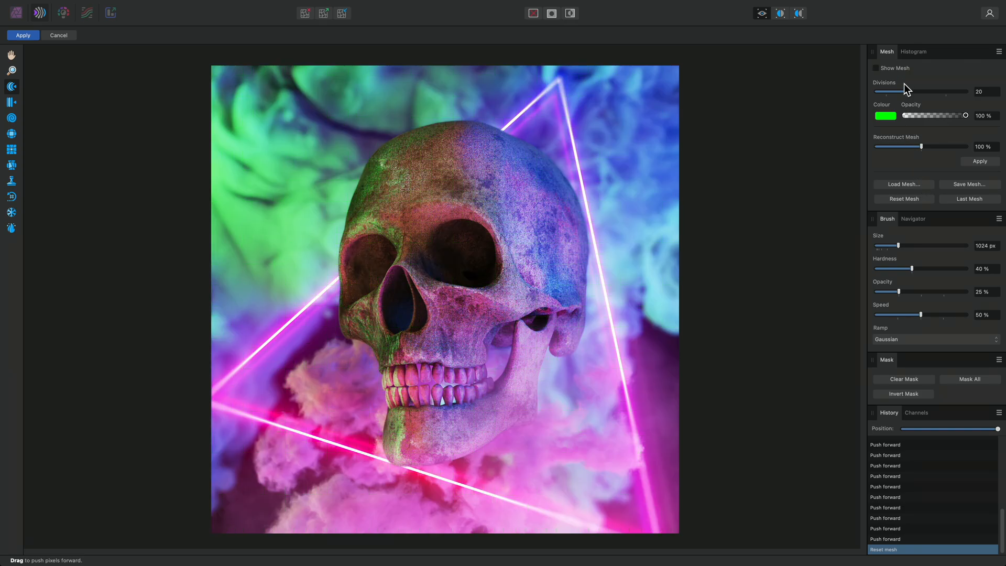
mouse_move(376, 127)
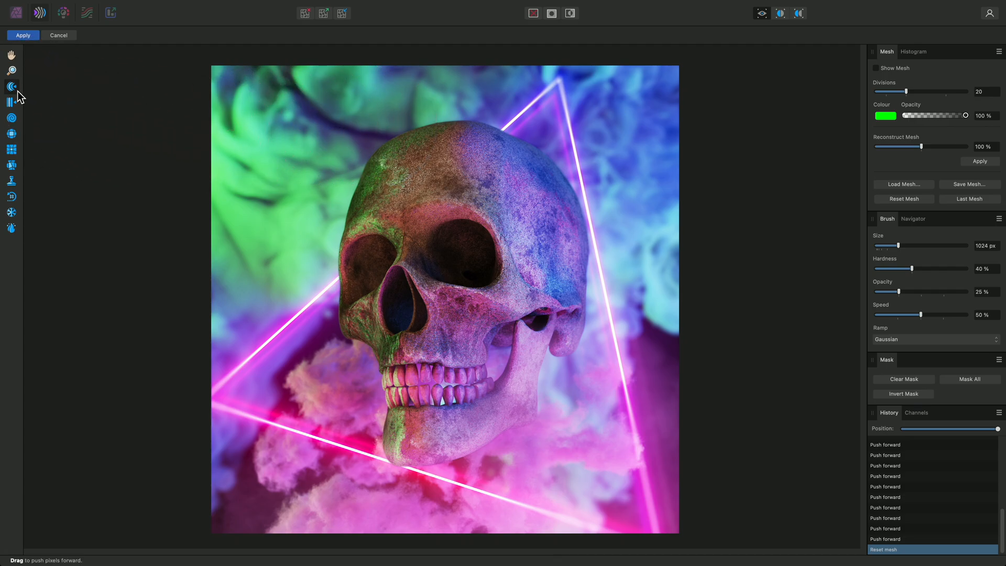
mouse_move(12, 86)
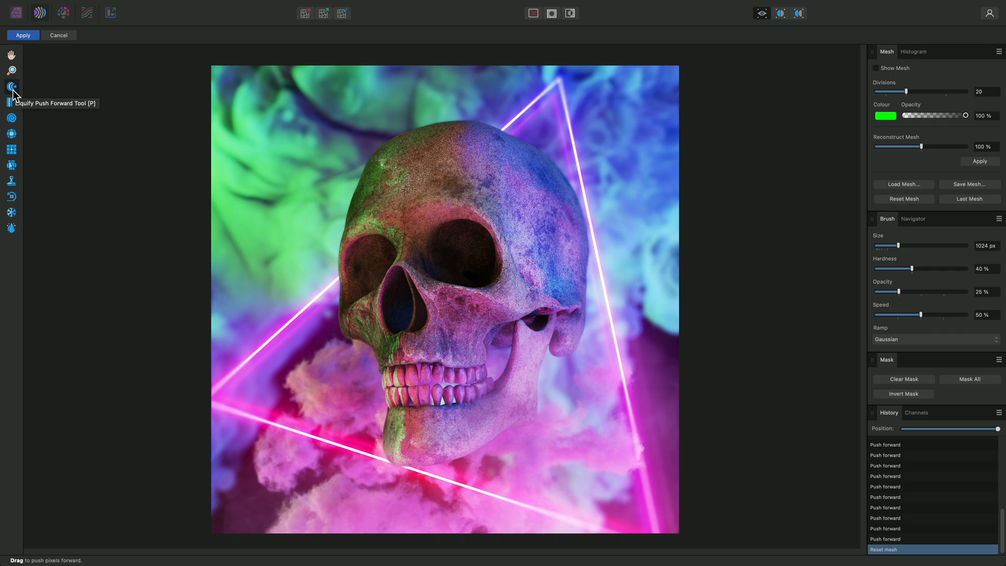
mouse_move(12, 102)
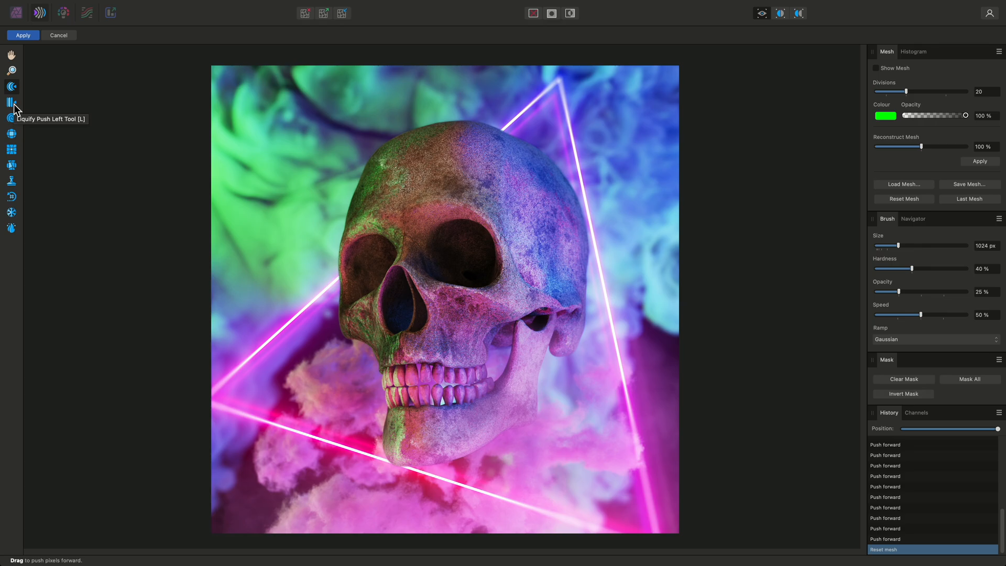
mouse_move(12, 101)
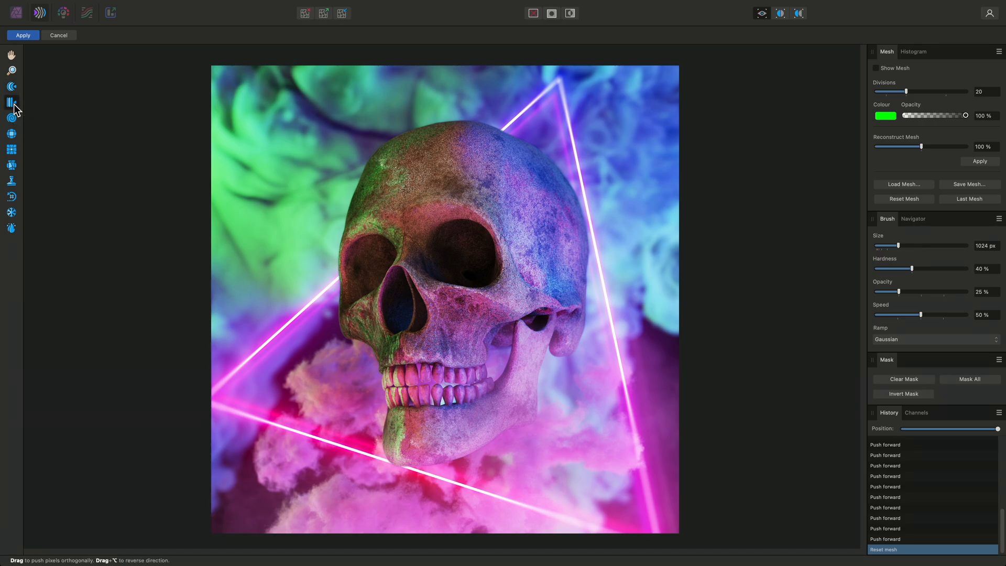
mouse_move(329, 386)
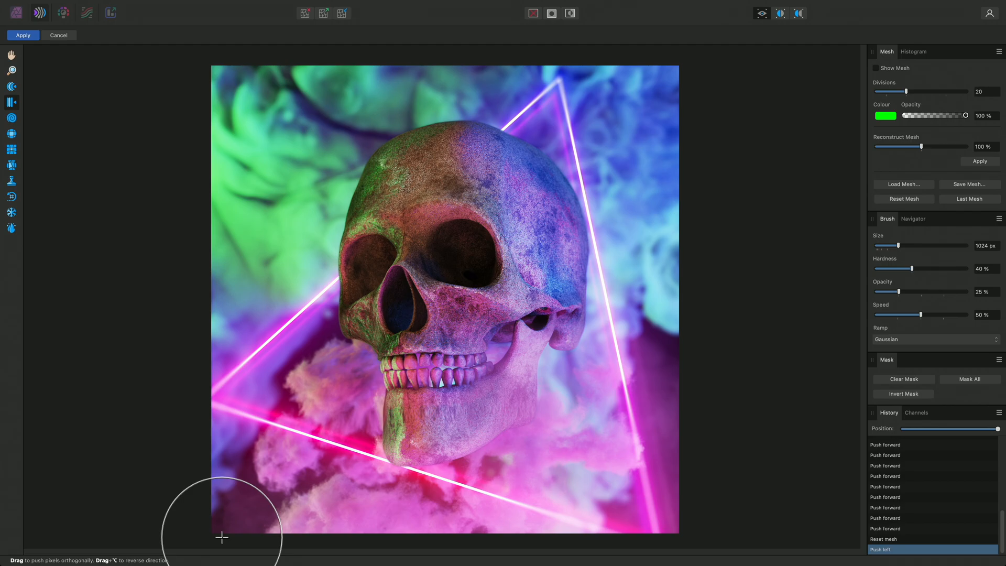
mouse_move(106, 560)
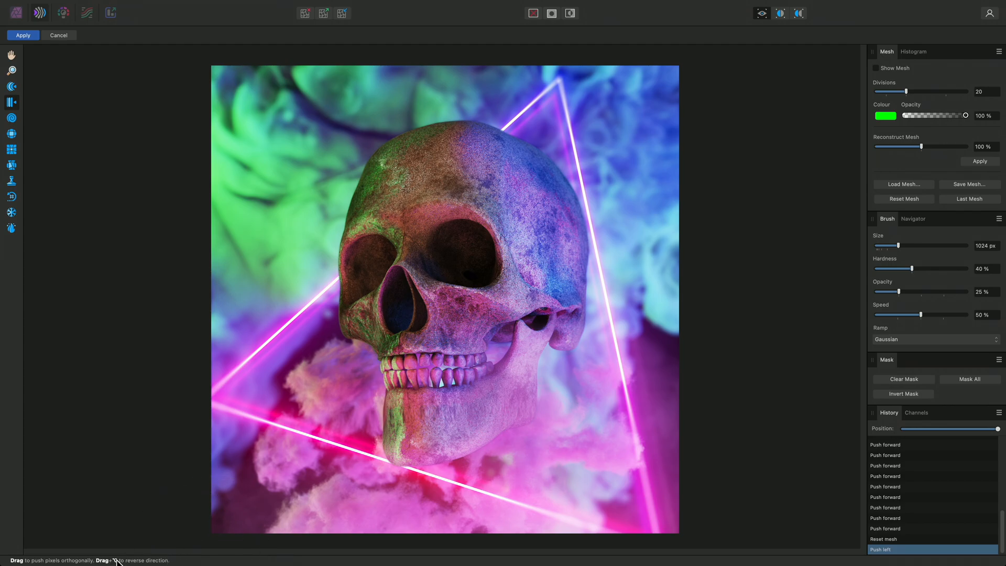
mouse_move(349, 379)
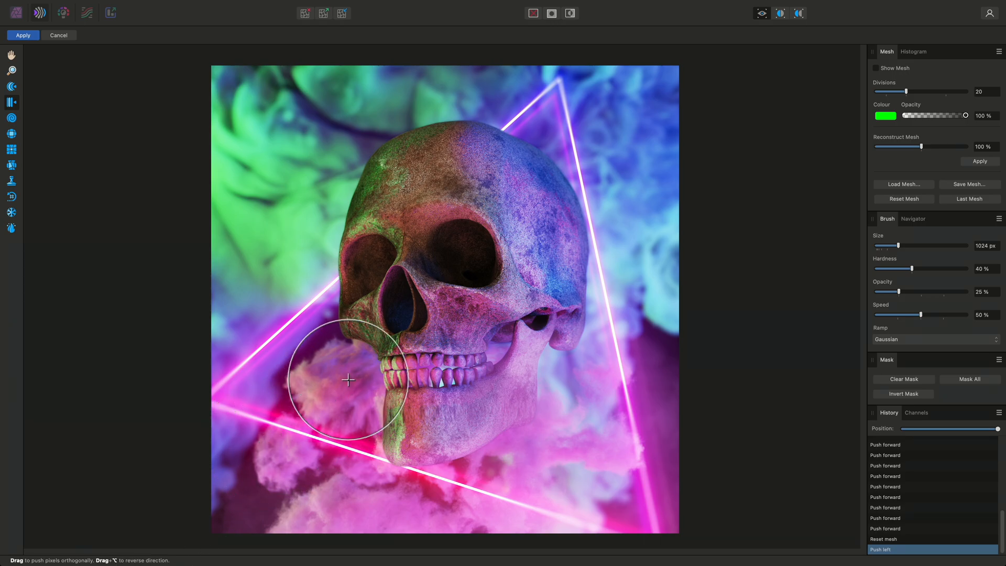
mouse_move(349, 369)
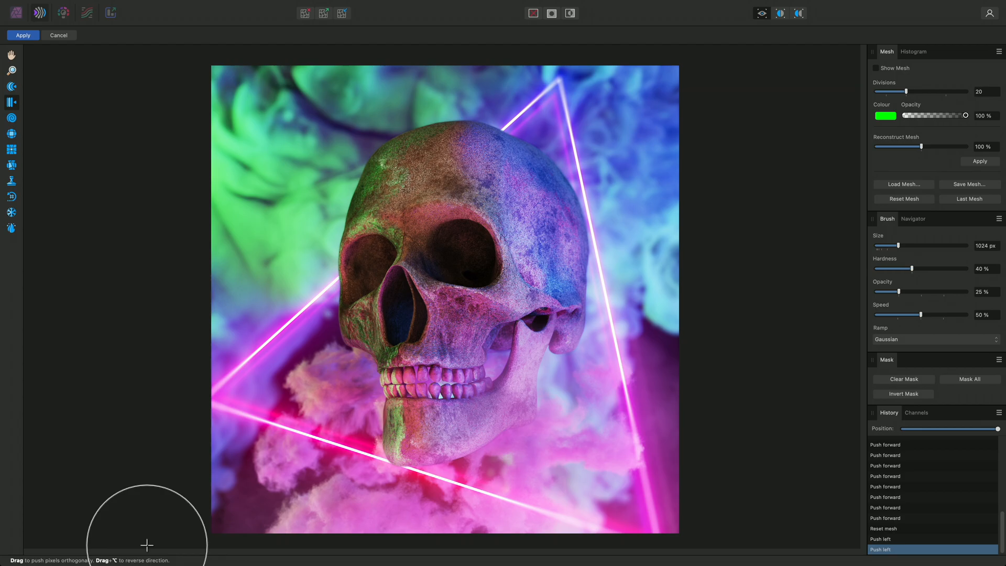
mouse_move(117, 562)
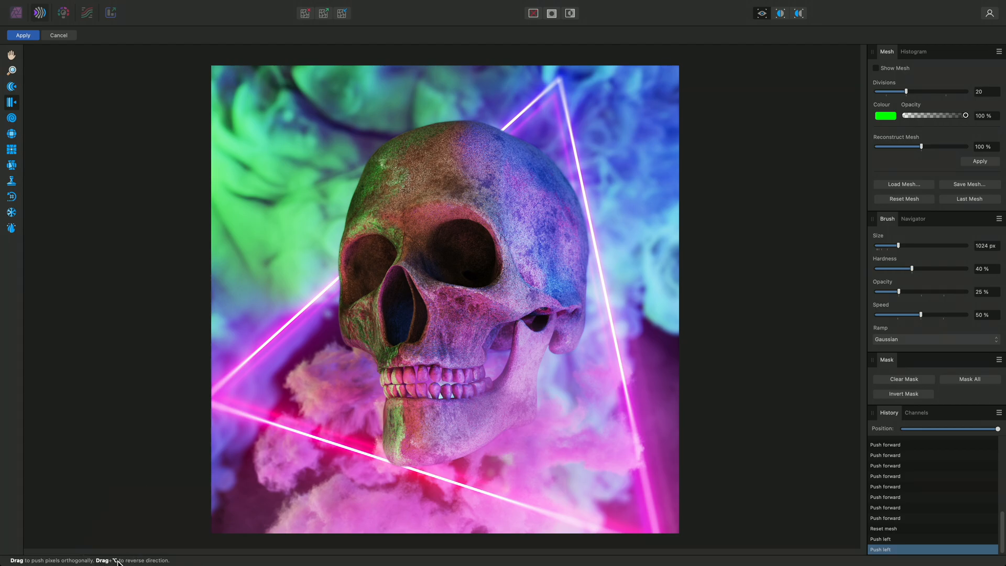
mouse_move(117, 561)
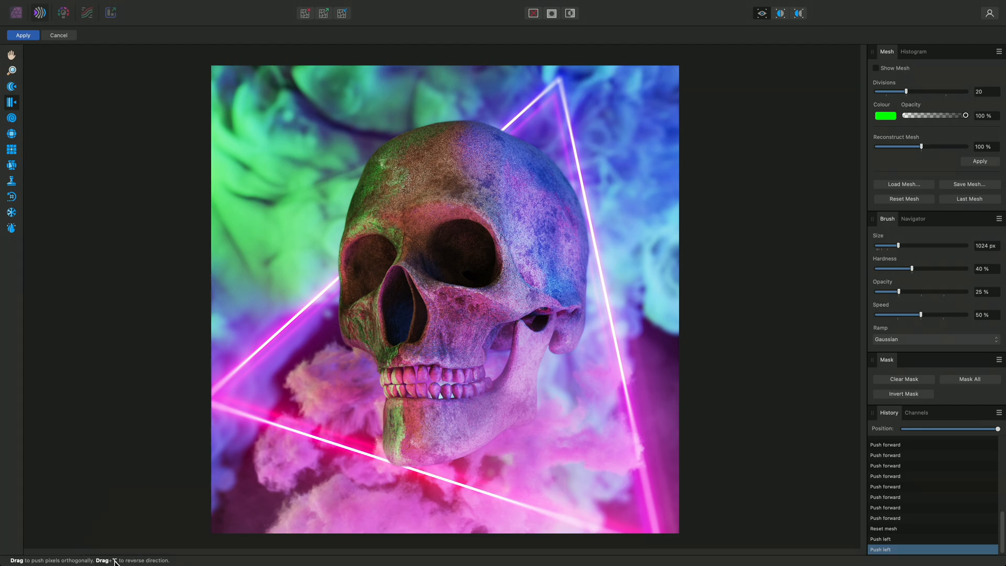
mouse_move(283, 418)
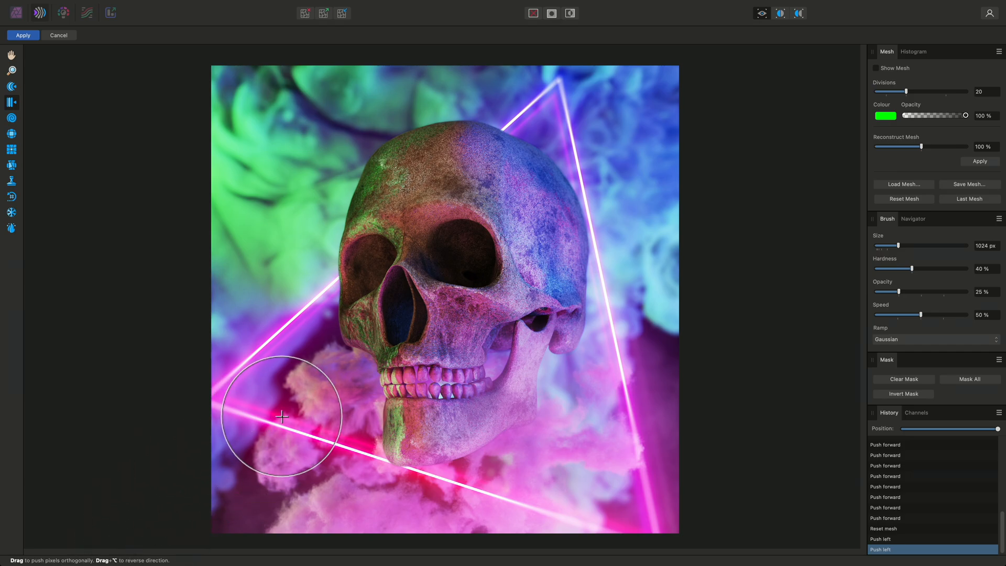
mouse_move(308, 395)
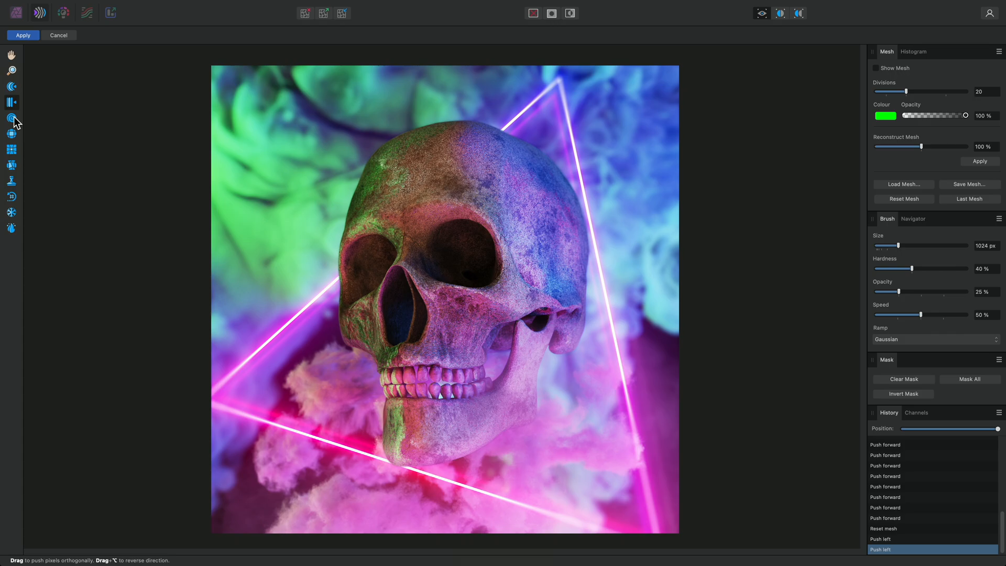
mouse_move(11, 121)
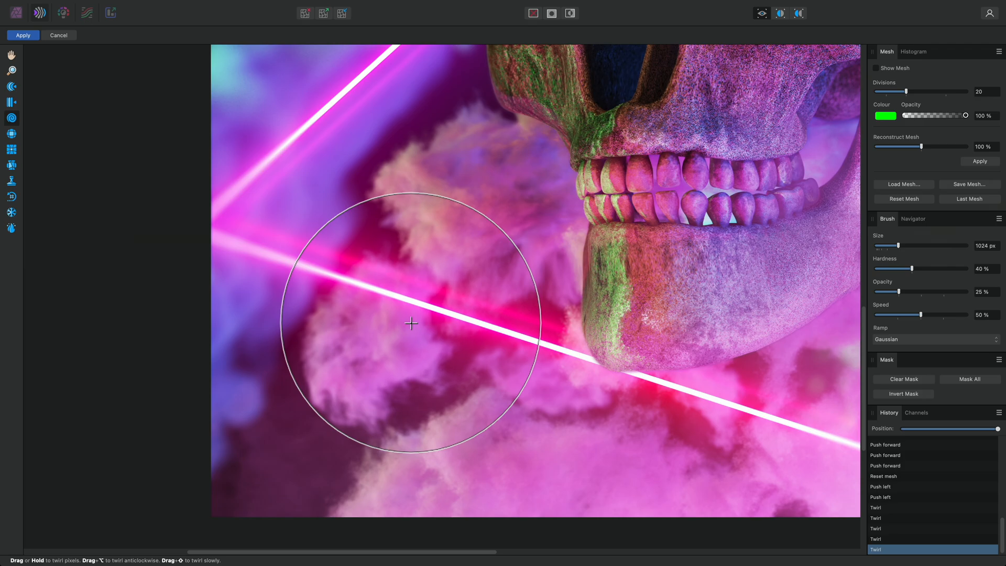
mouse_move(660, 308)
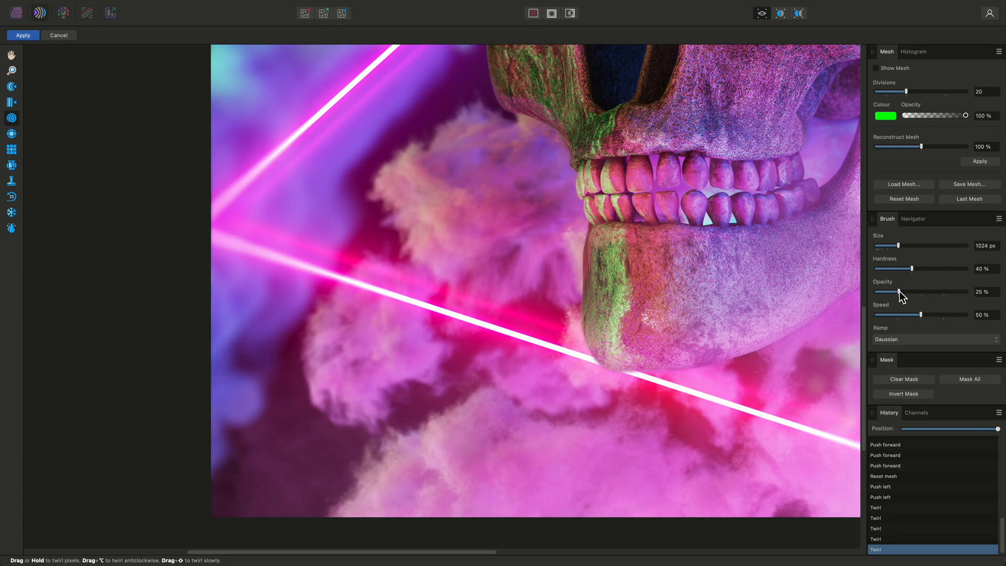
mouse_move(924, 319)
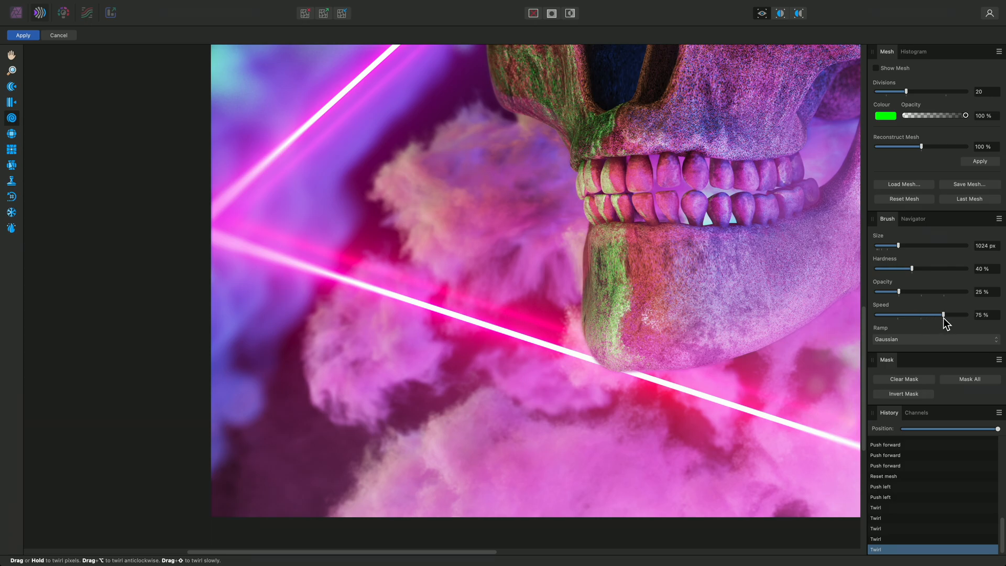
mouse_move(903, 297)
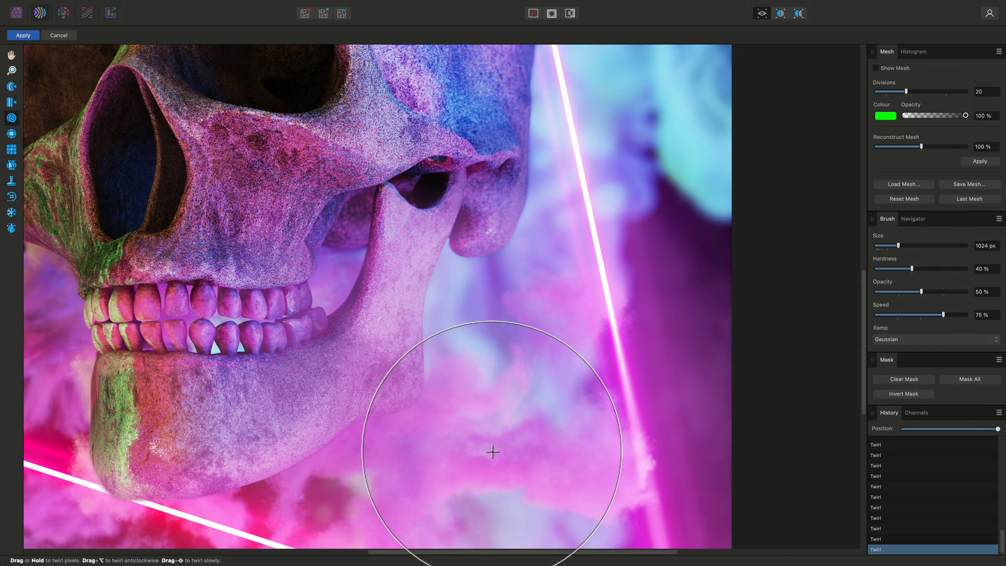
mouse_move(901, 505)
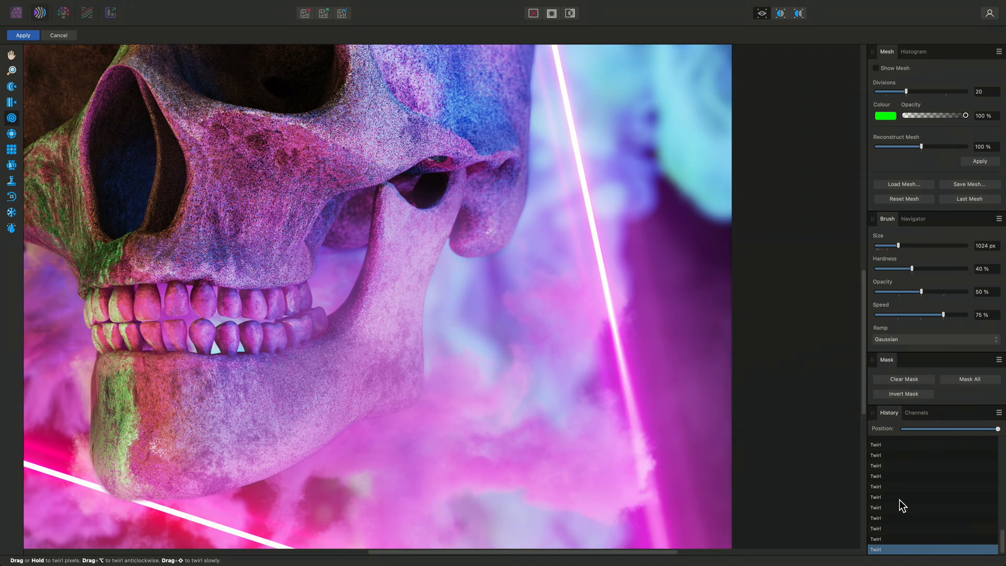
mouse_move(917, 510)
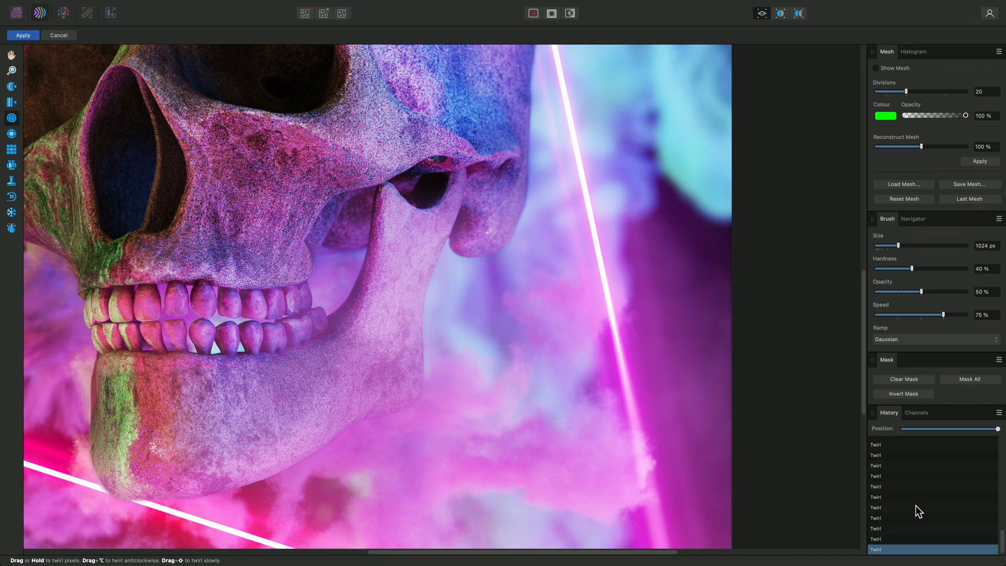
mouse_move(998, 437)
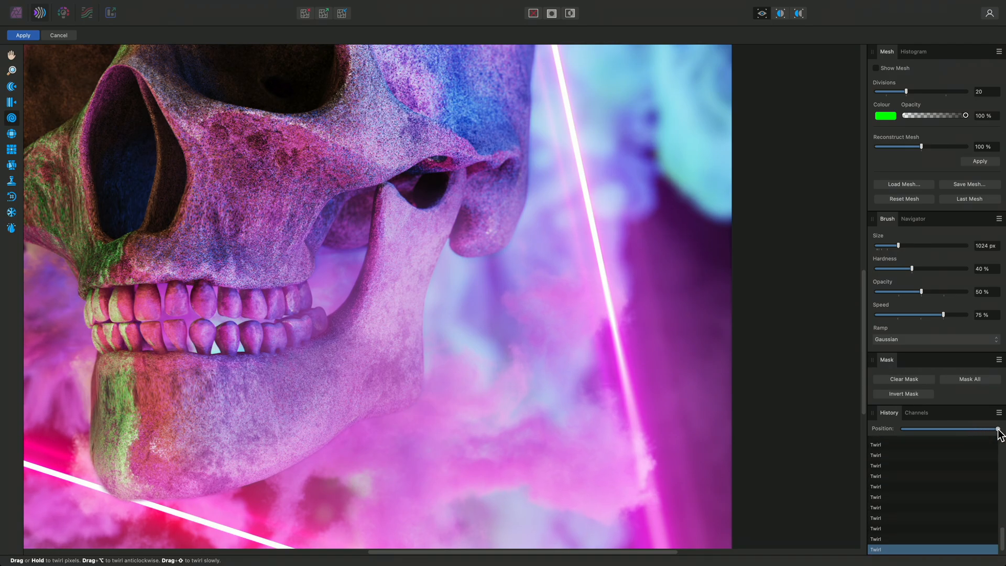
mouse_move(825, 443)
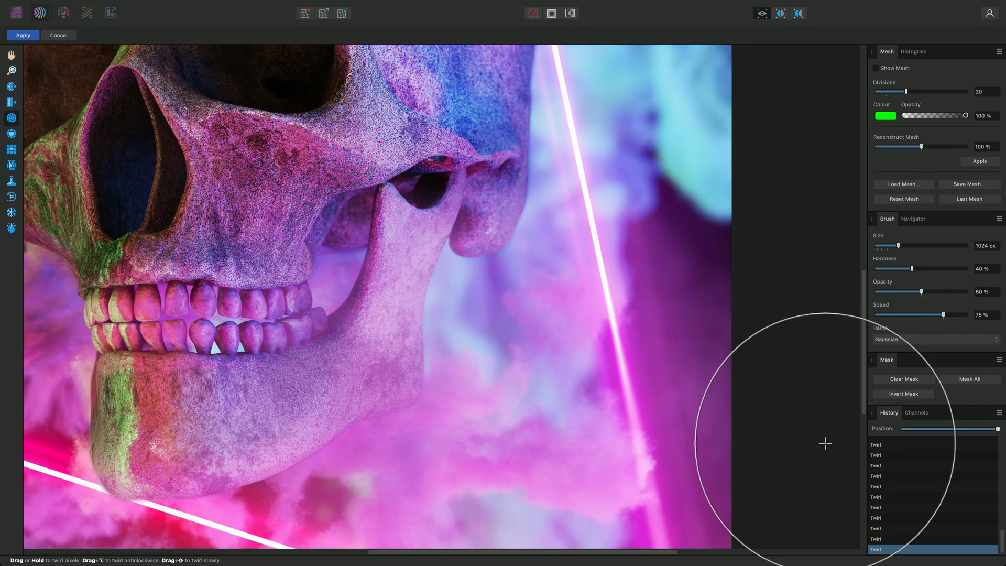
- Zoom to fit after twirling the pink clouds right of the jaw
key("cmd+0")
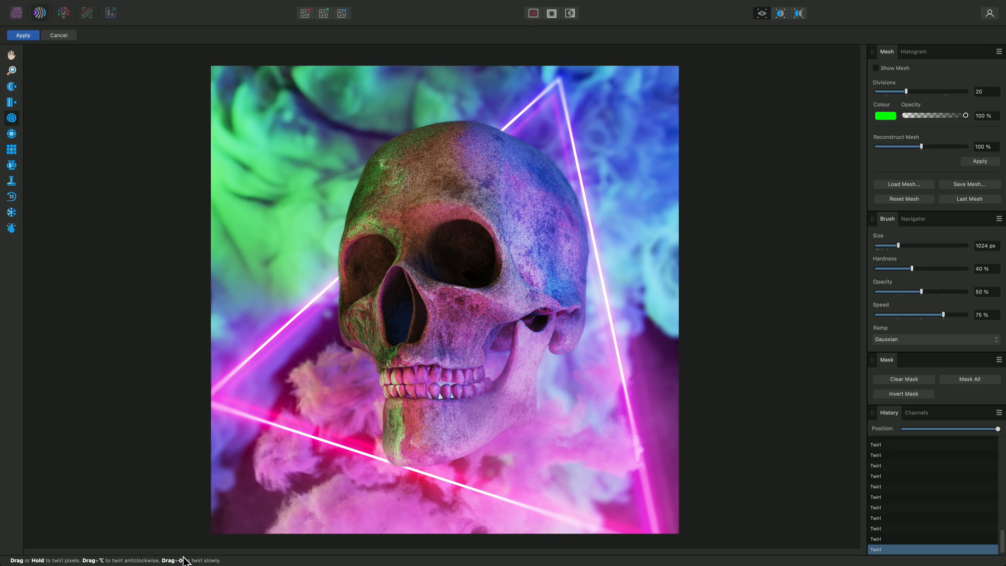
mouse_move(100, 561)
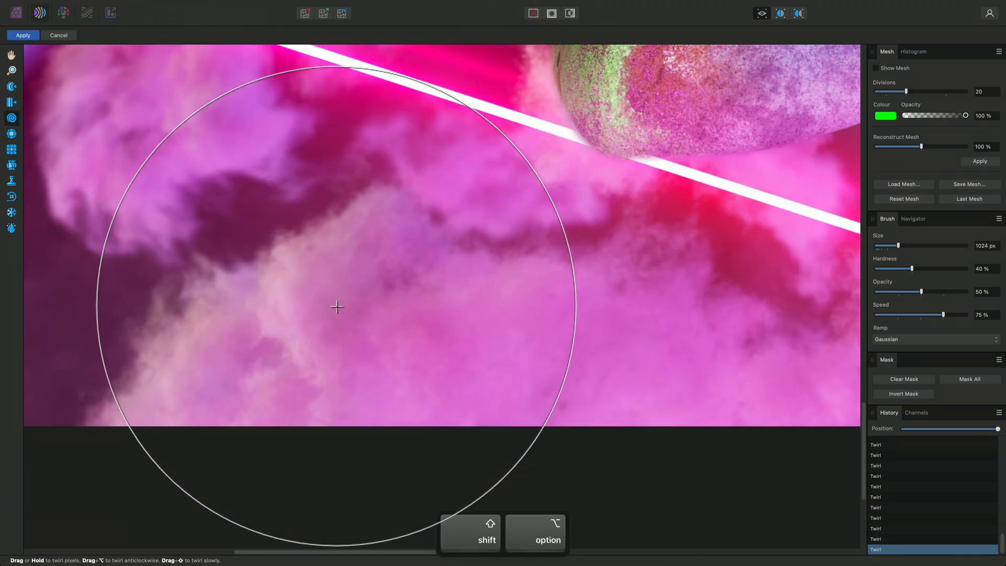
mouse_move(504, 317)
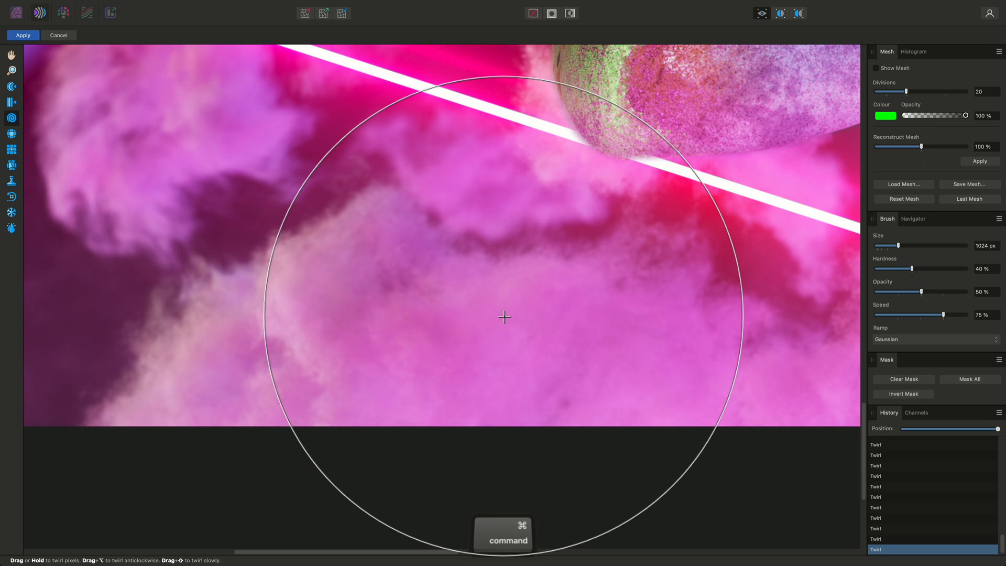
- Zoom to fit after the lower cloud twirls, then pinch the skull's teeth
key("cmd+0")
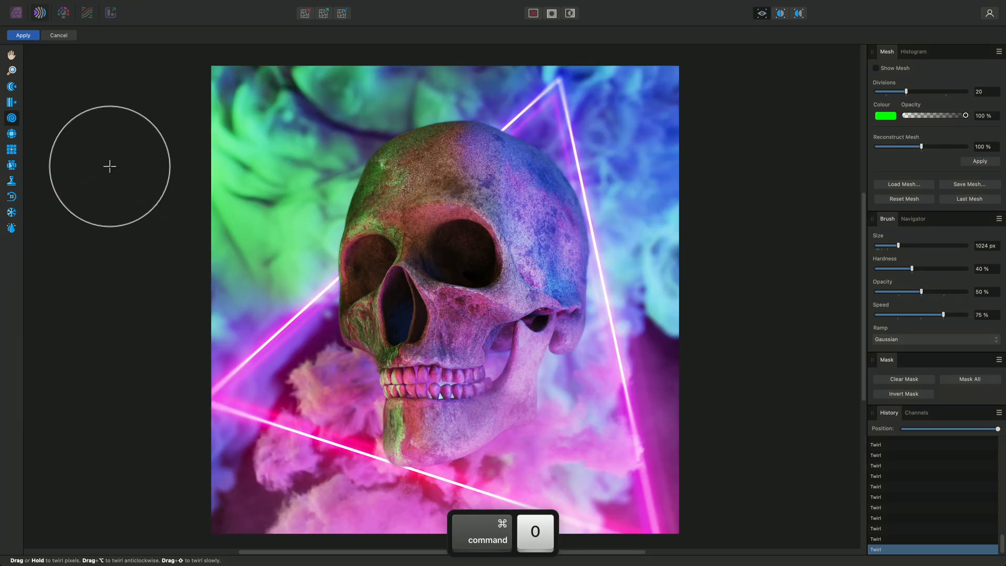
mouse_move(12, 150)
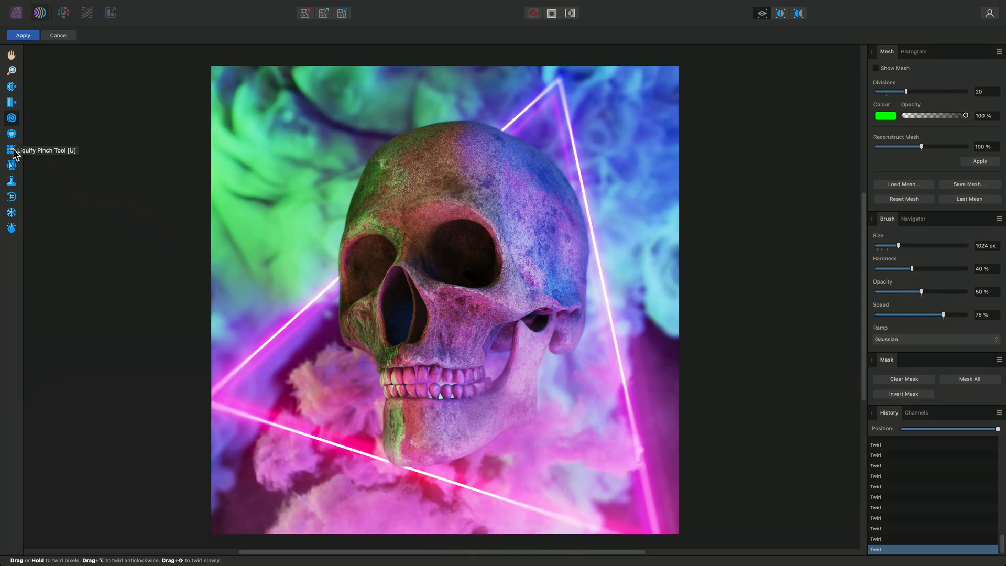
mouse_move(12, 134)
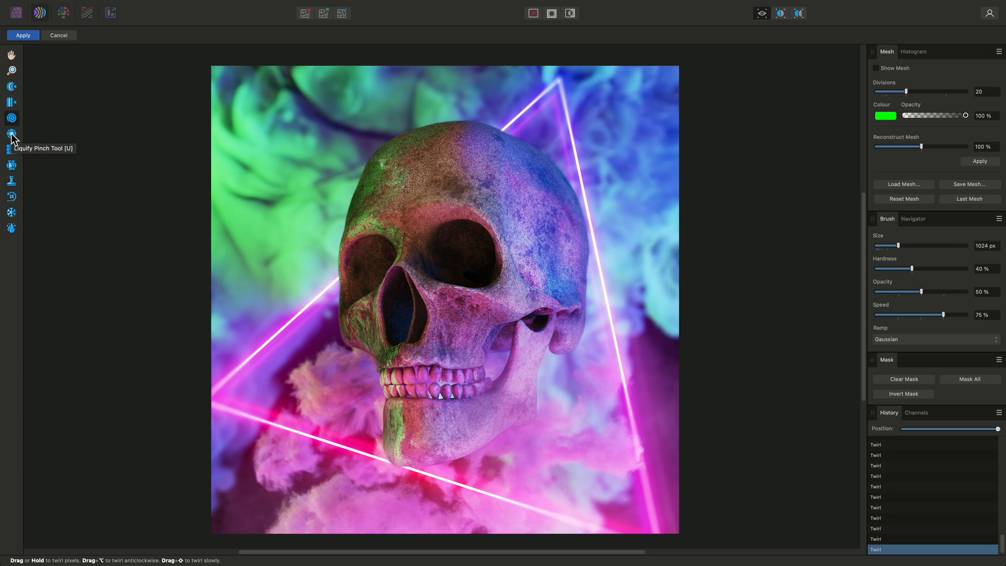
left_click(11, 134)
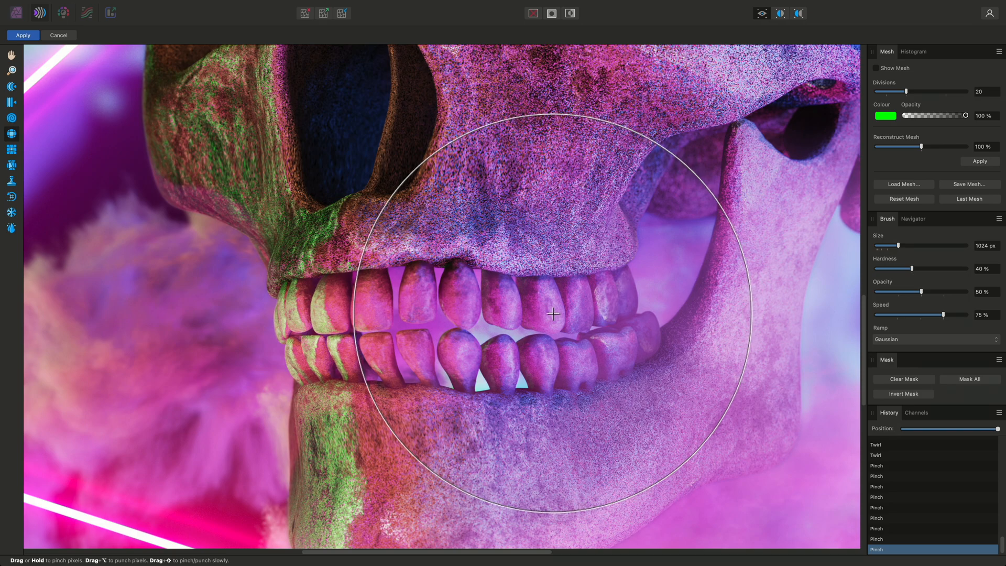
mouse_move(11, 150)
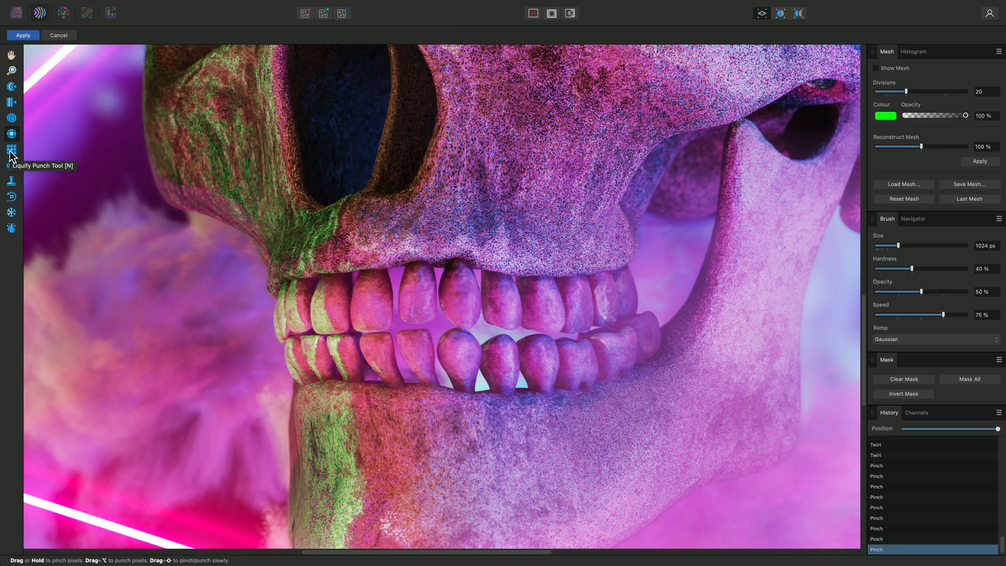
mouse_move(468, 305)
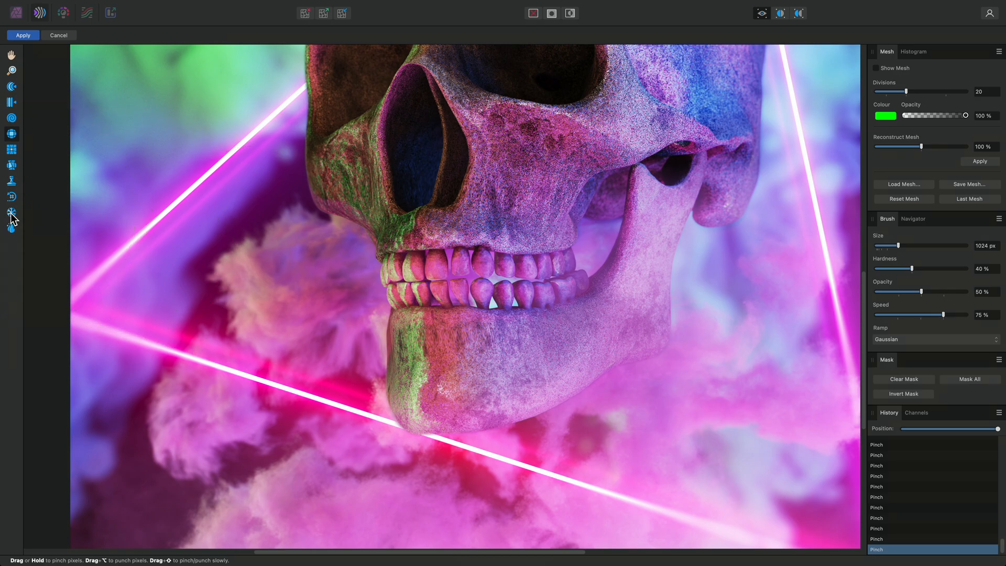
mouse_move(12, 226)
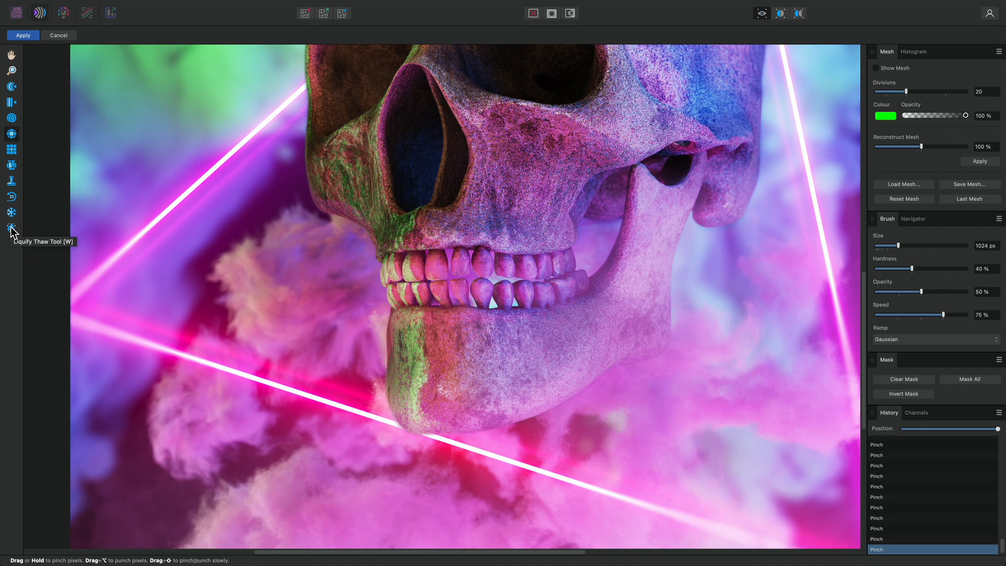
mouse_move(12, 214)
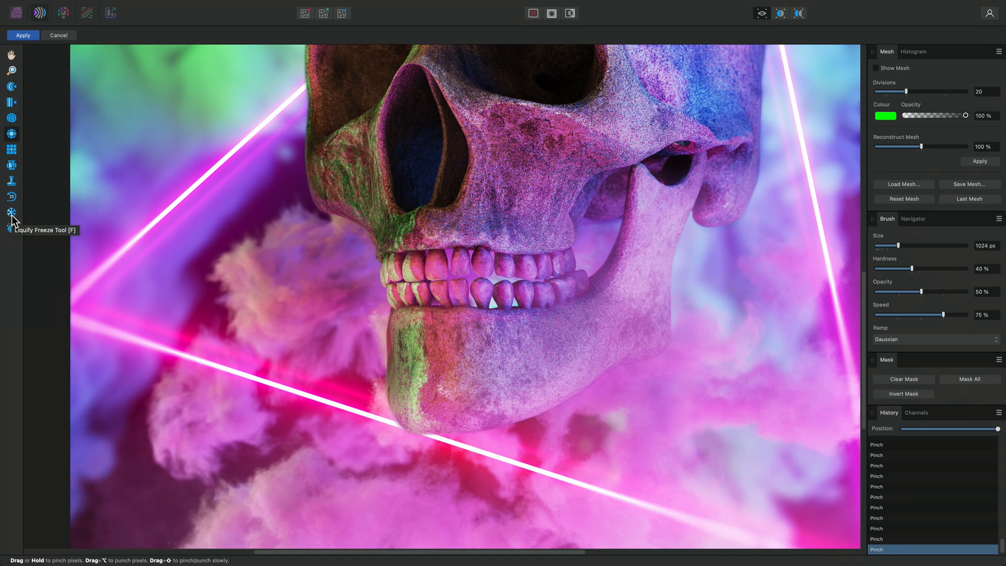
- Paint a freeze mask over the lower jaw and teeth with a ~279 px brush
left_click(11, 212)
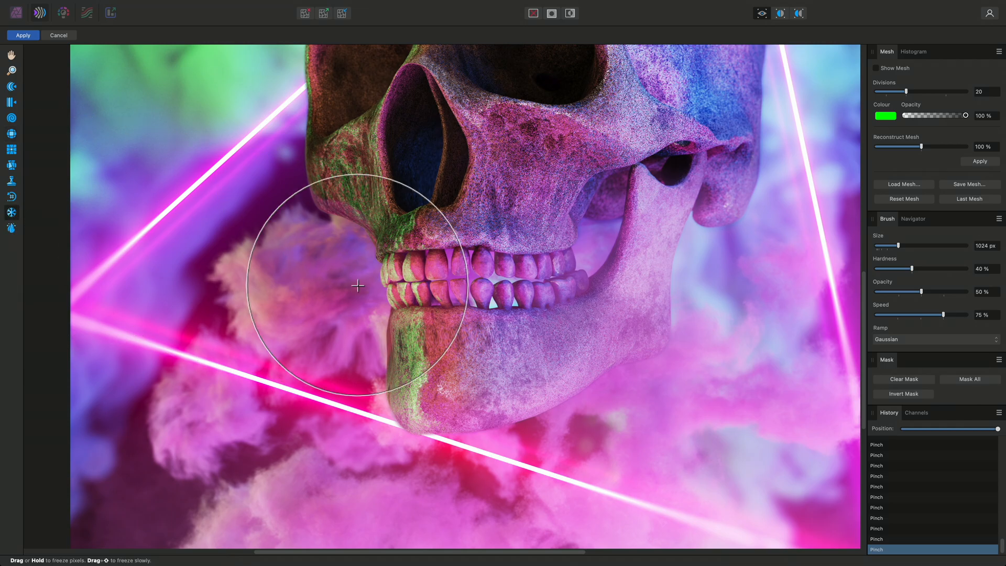
mouse_move(409, 289)
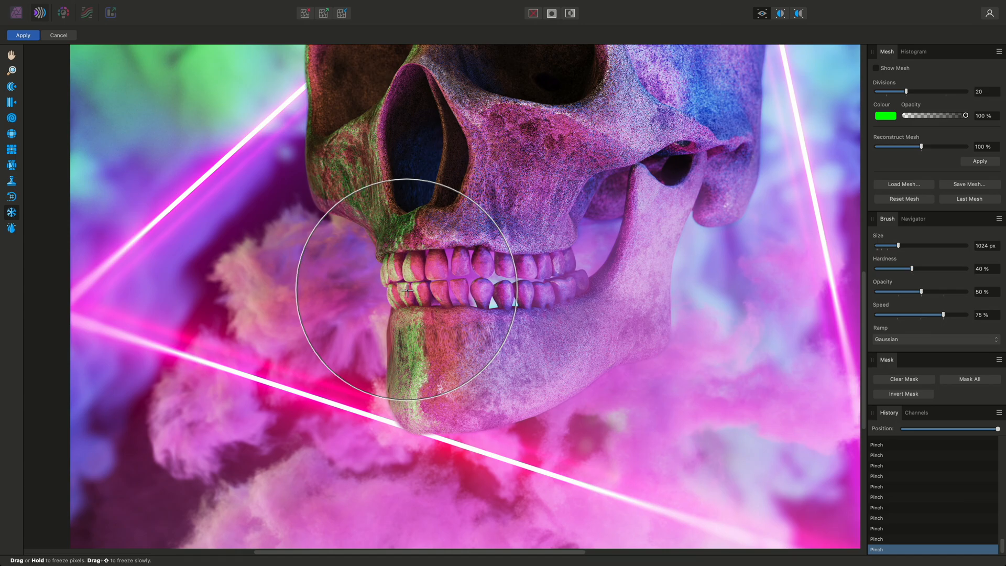
key("[")
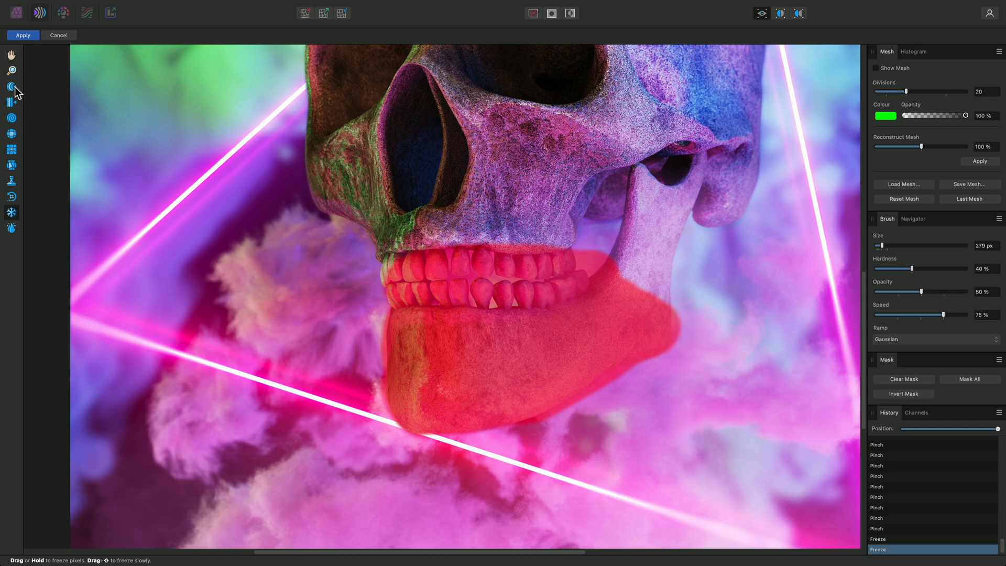
- Push the clouds along the jaw edge with a larger brush, then thaw the mask
left_click(11, 86)
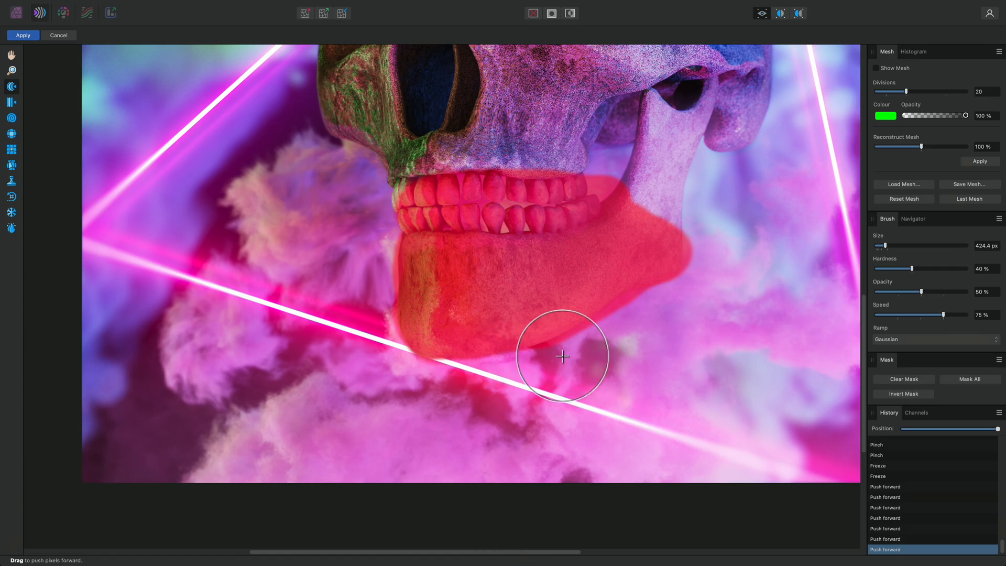
key("]")
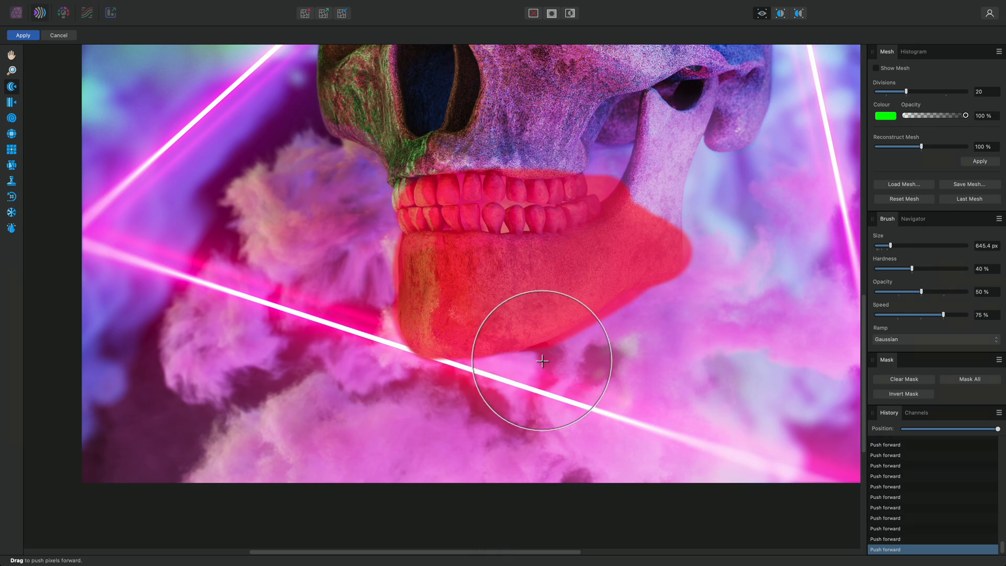
mouse_move(532, 363)
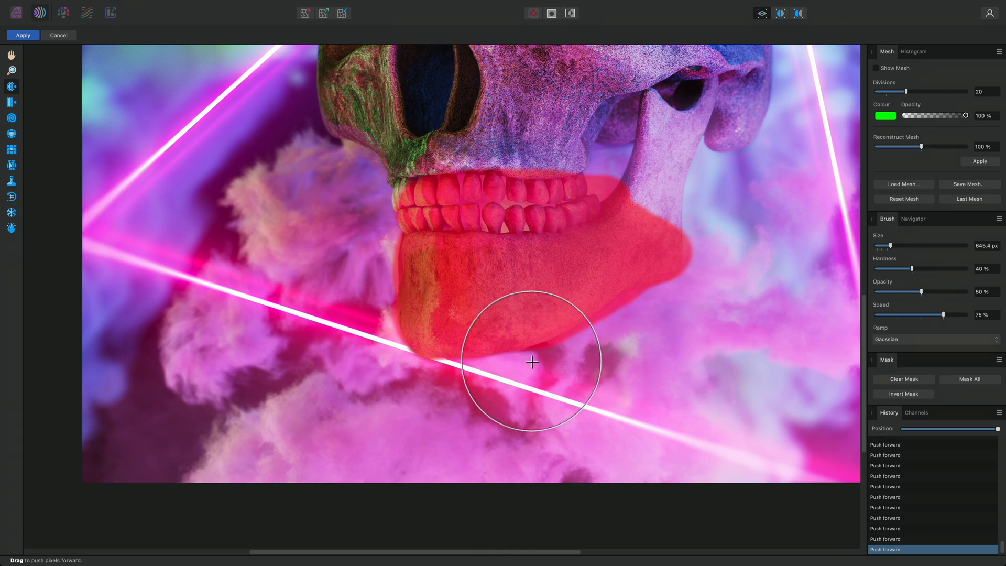
mouse_move(11, 228)
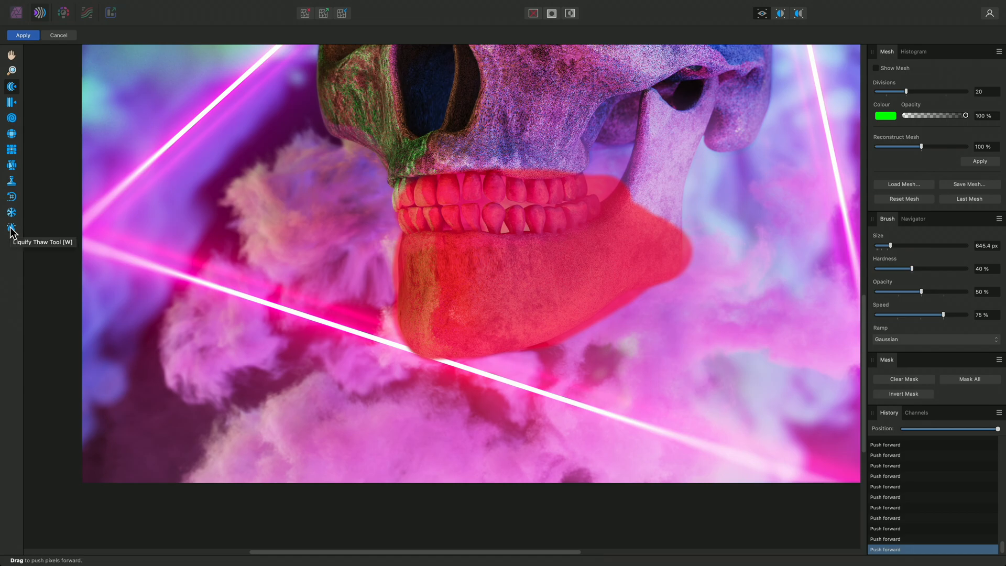
left_click(11, 228)
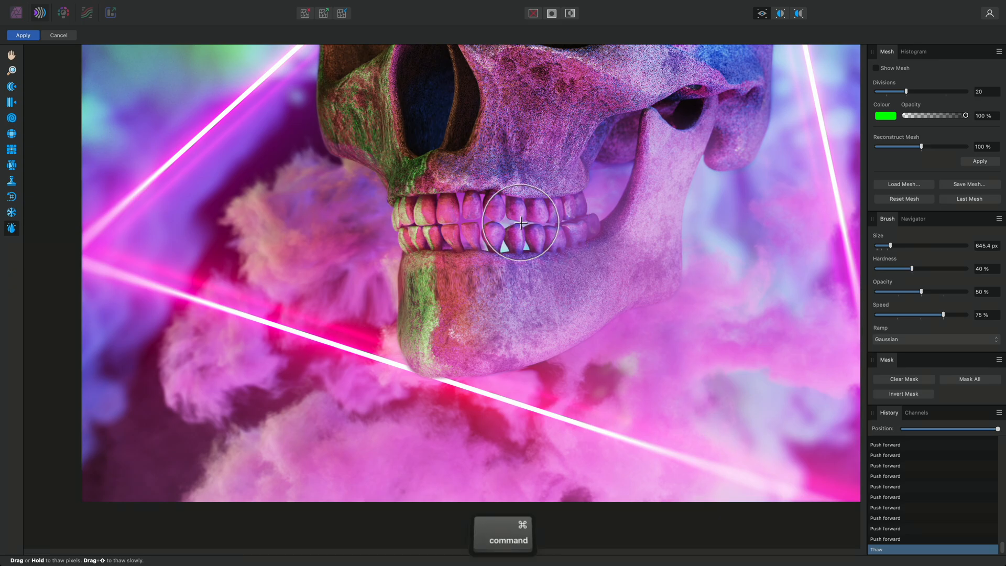
- Apply the liquify edits to the Main Skull Composite layer
key("cmd+0")
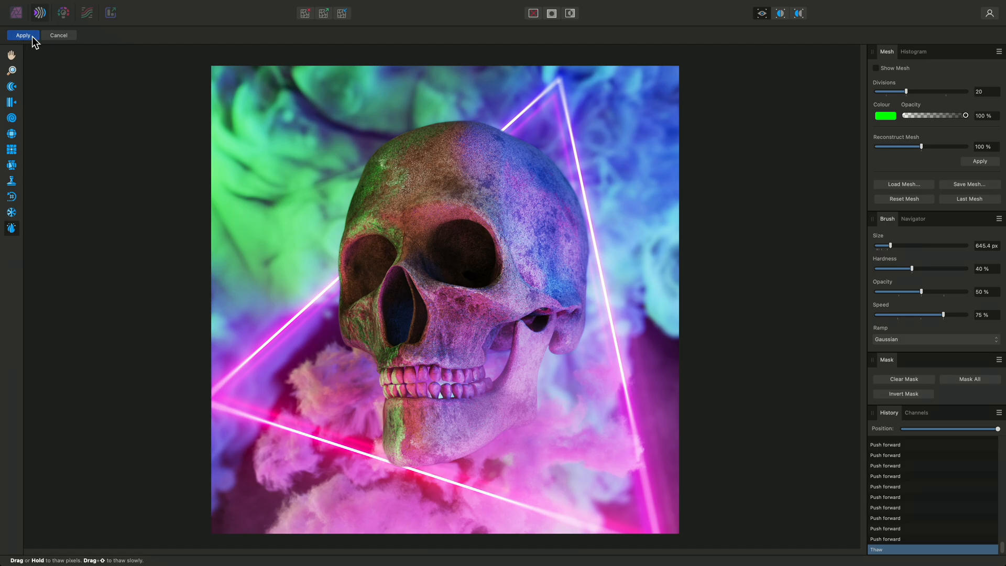
left_click(23, 35)
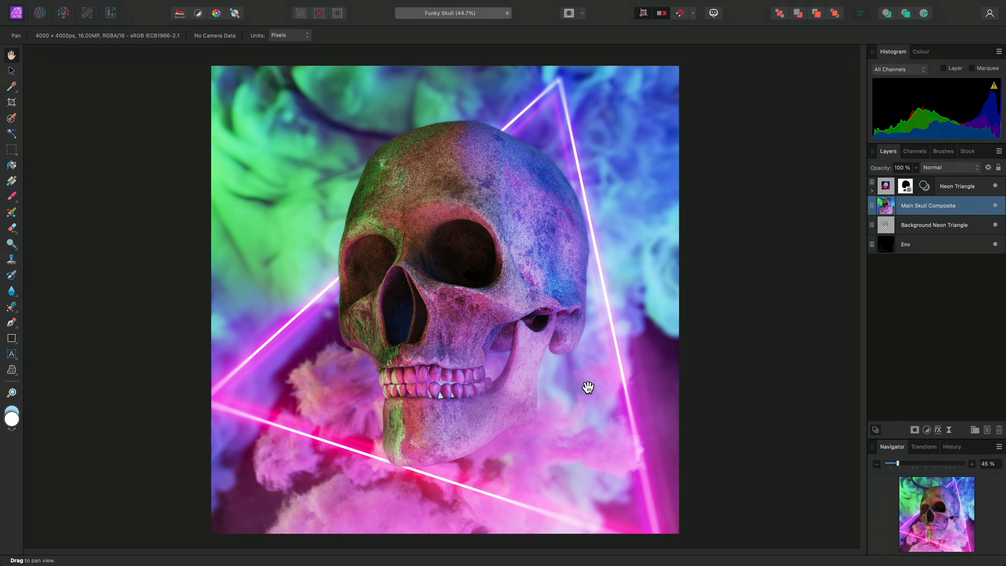
mouse_move(612, 383)
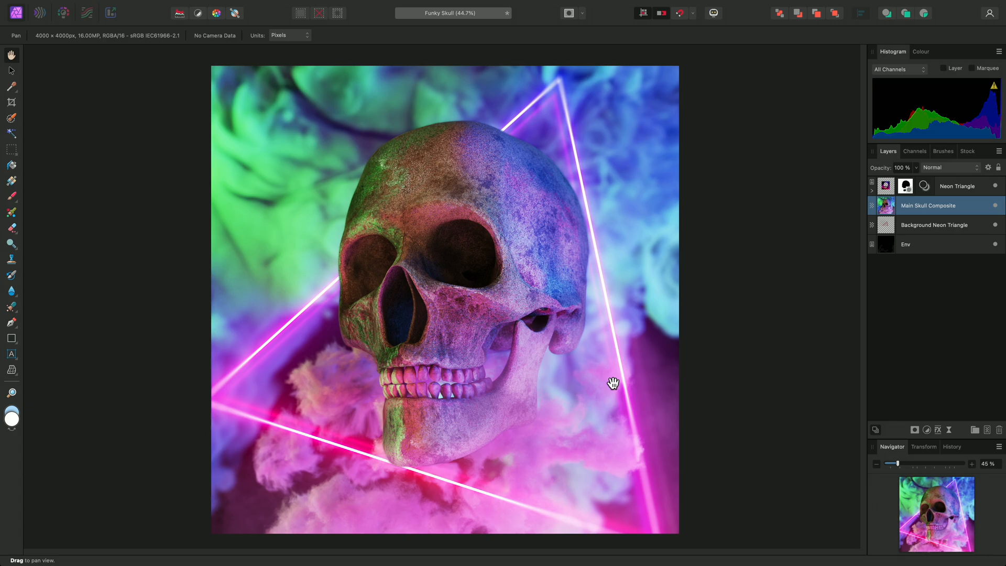
- Select the Neon Triangle layer and add a live Liquify filter layer to it
left_click(956, 185)
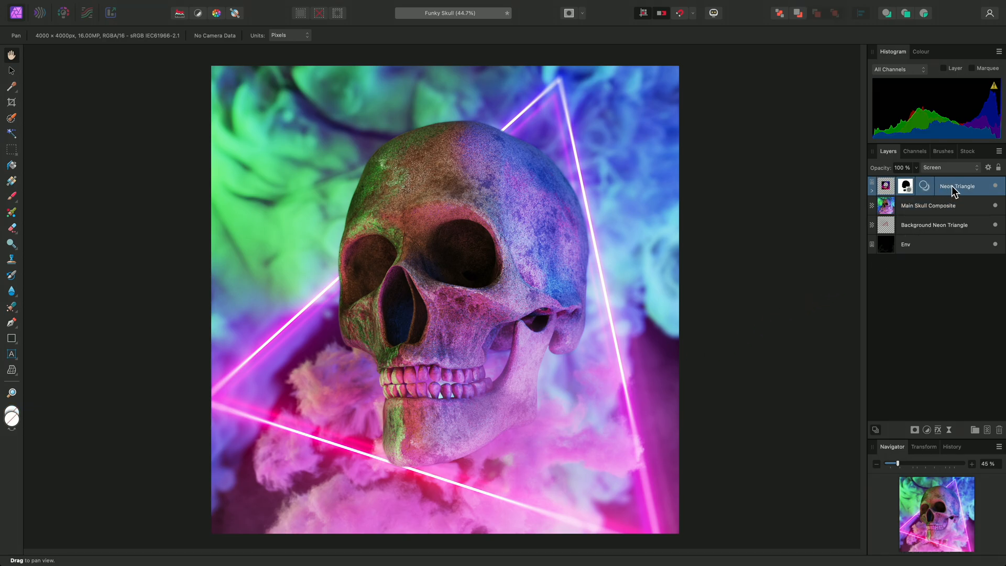
mouse_move(467, 283)
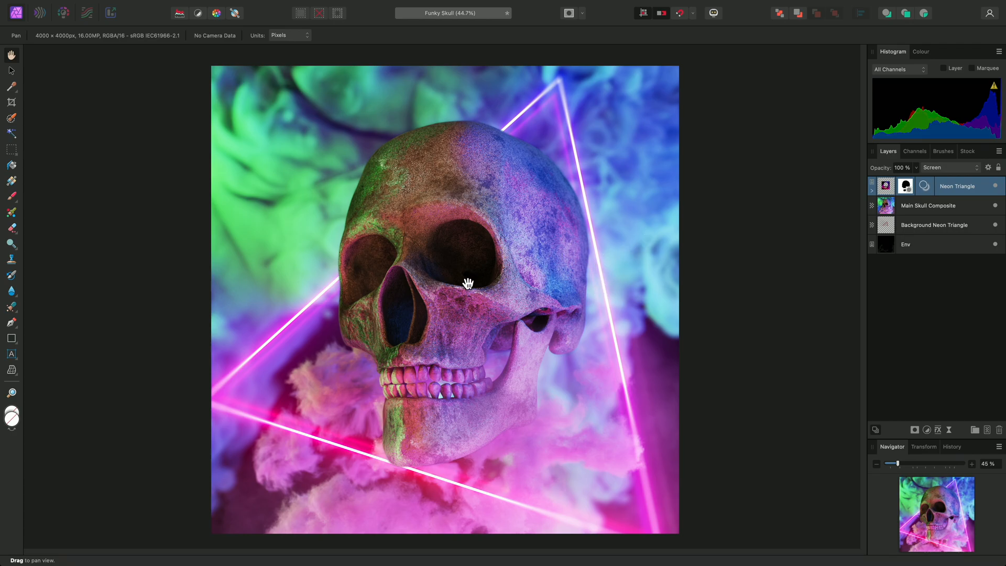
left_click(230, 5)
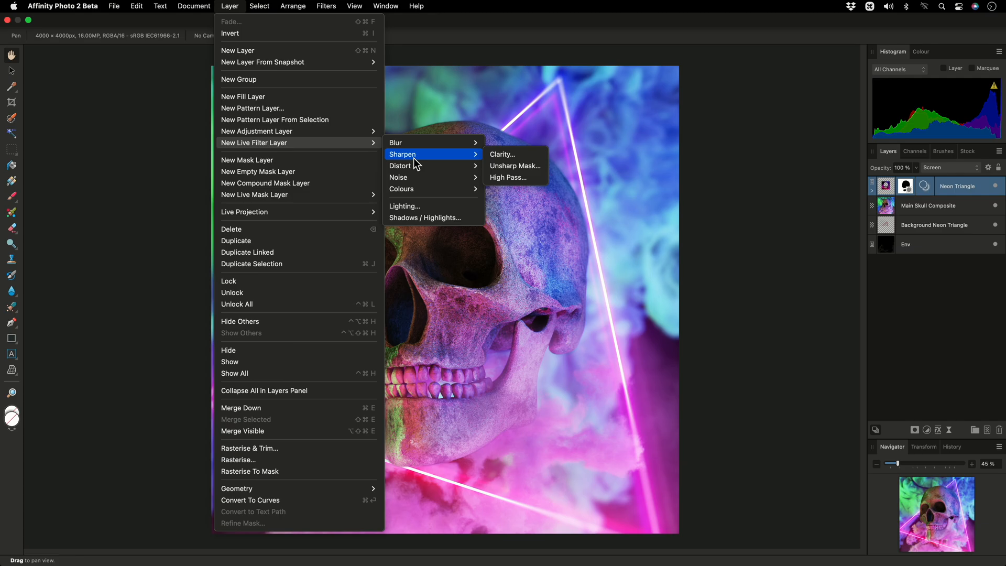
mouse_move(401, 165)
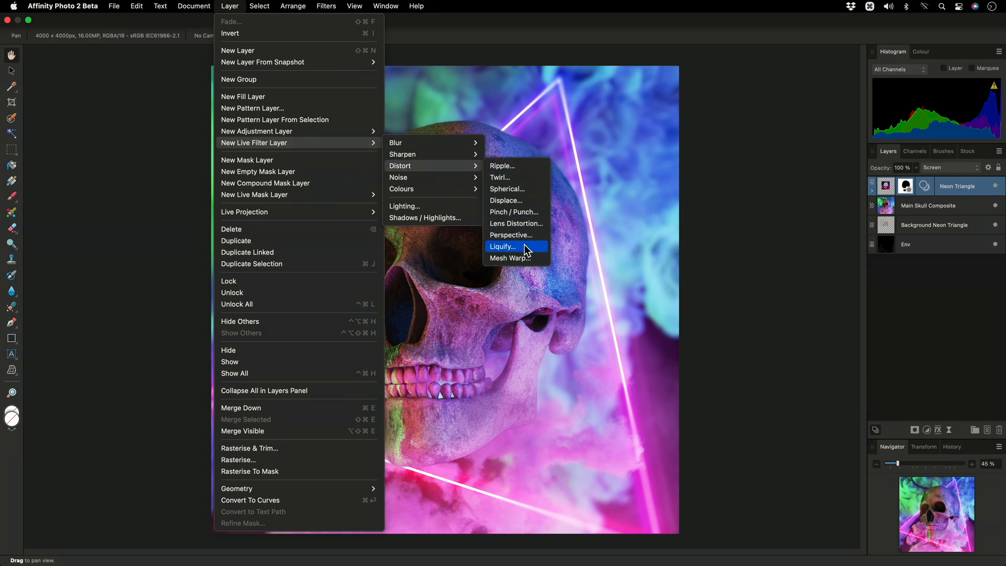
left_click(503, 246)
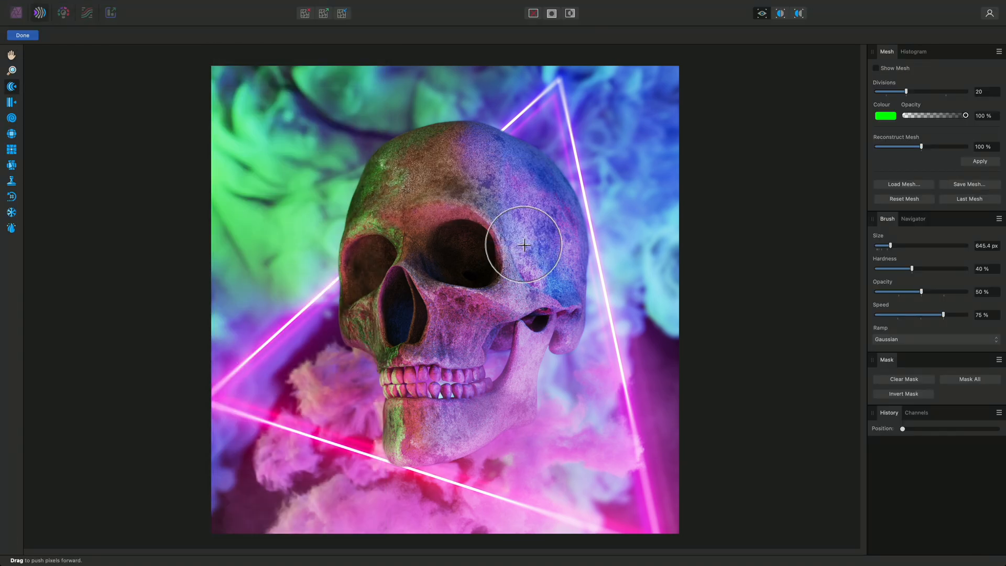
mouse_move(356, 166)
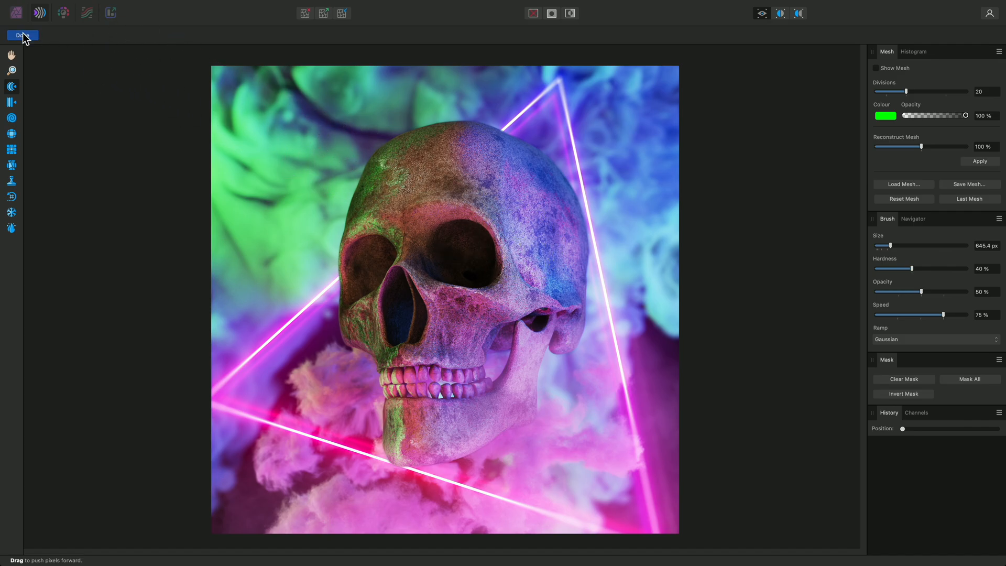
- Exit Liquify, expand the Neon Triangle layer and select its Liquify filter child
left_click(22, 35)
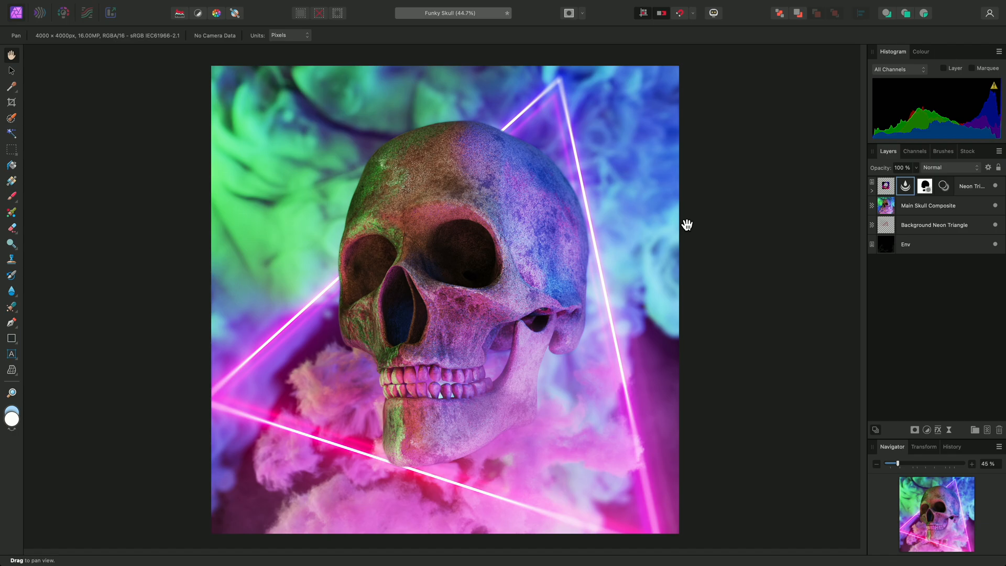
mouse_move(876, 199)
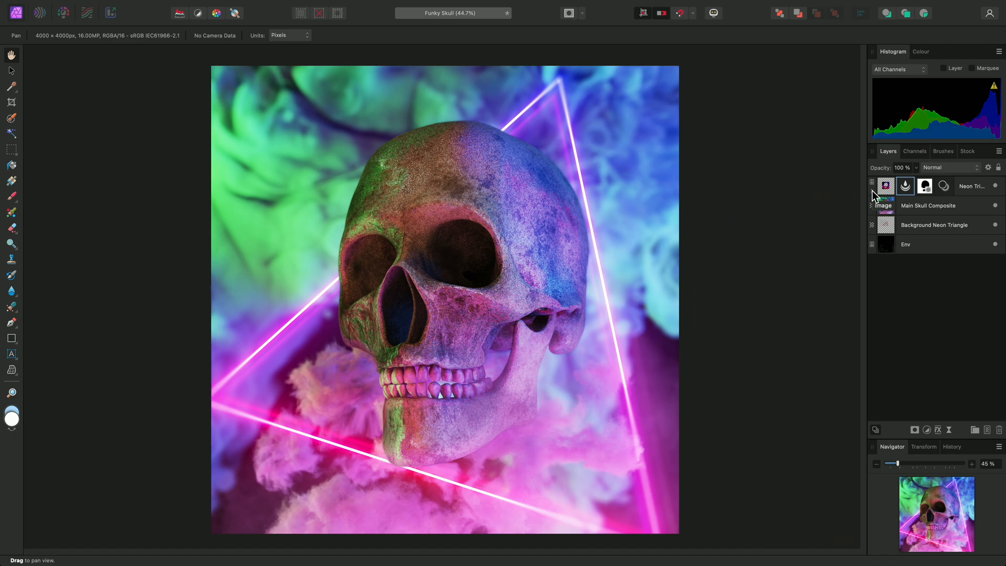
left_click(872, 186)
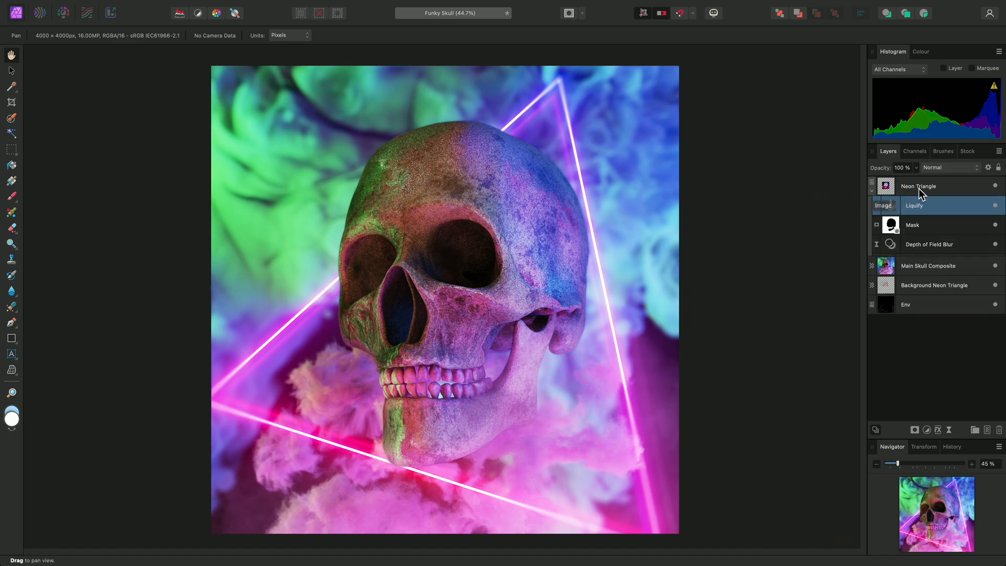
left_click(914, 205)
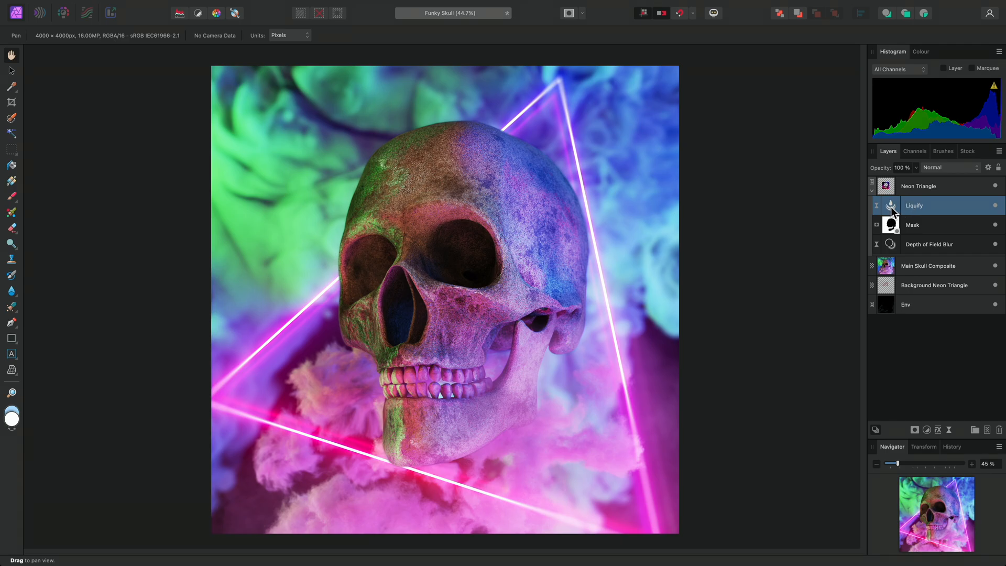
- Reopen the Liquify filter and twirl the triangle's left edge into wavy lines
double_click(914, 206)
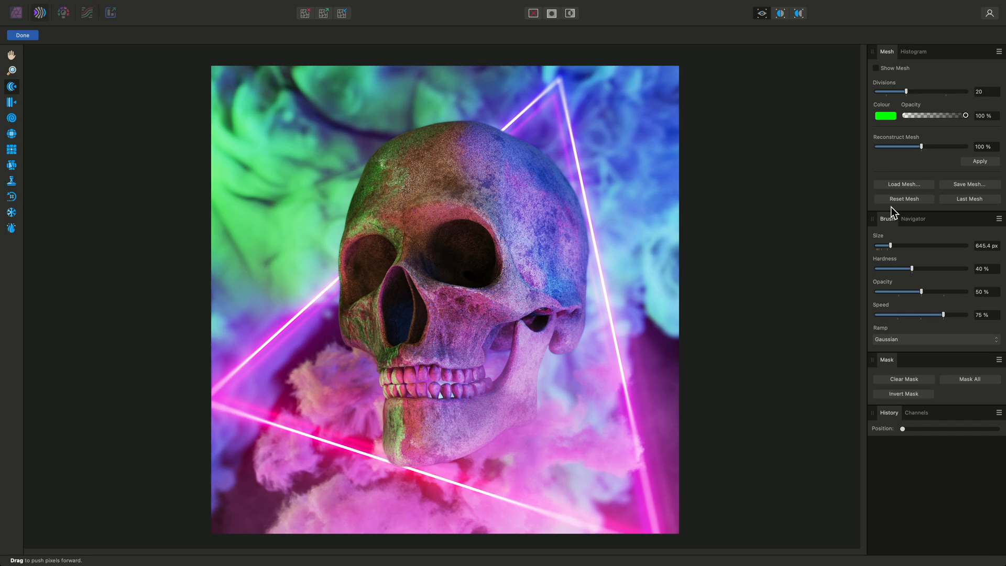
mouse_move(196, 165)
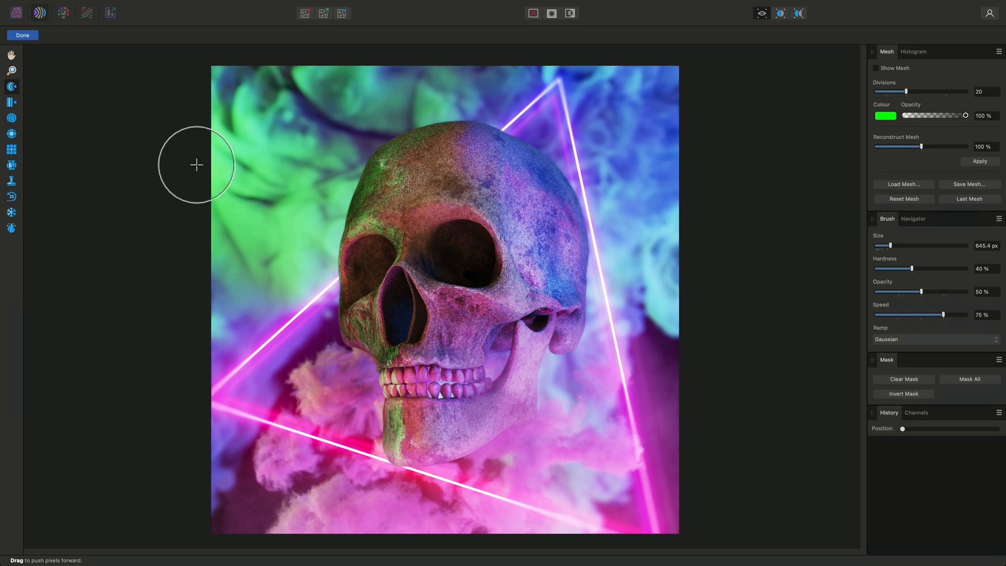
mouse_move(11, 119)
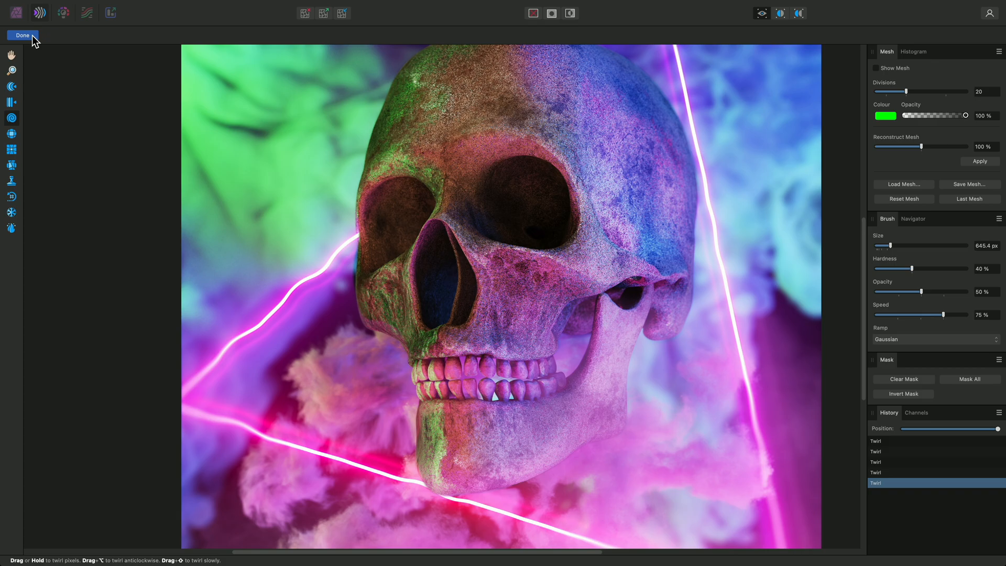
left_click(22, 35)
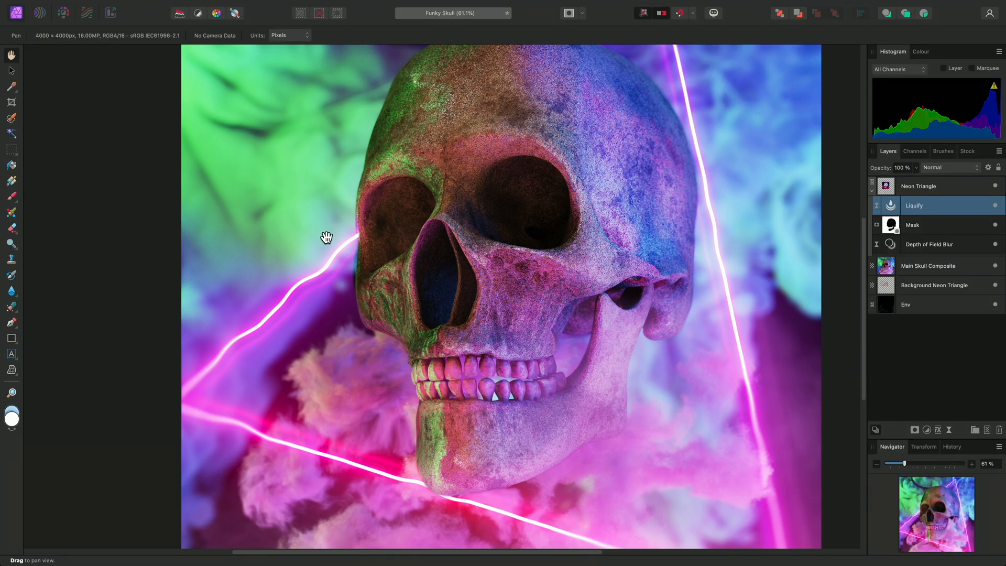
mouse_move(753, 219)
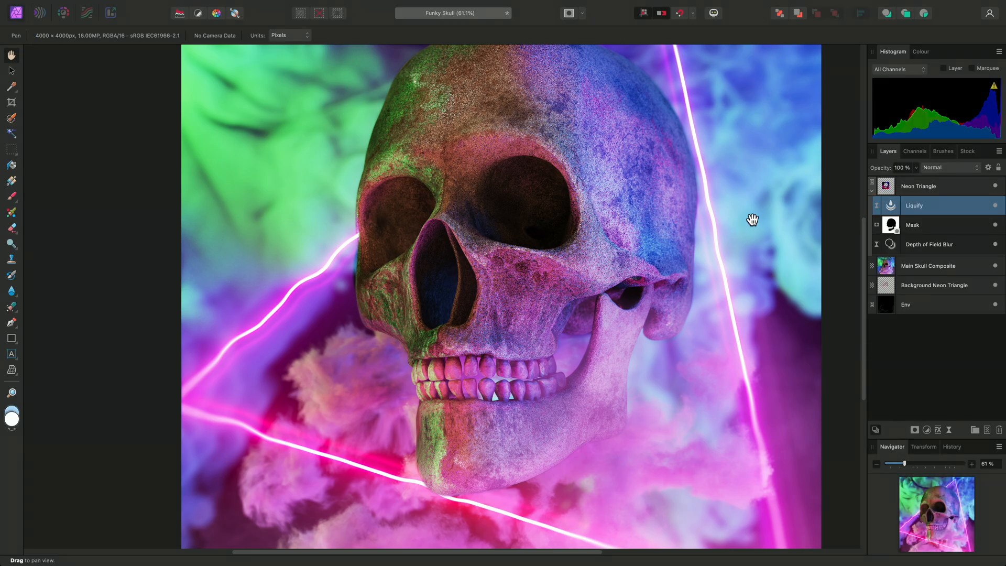
mouse_move(966, 204)
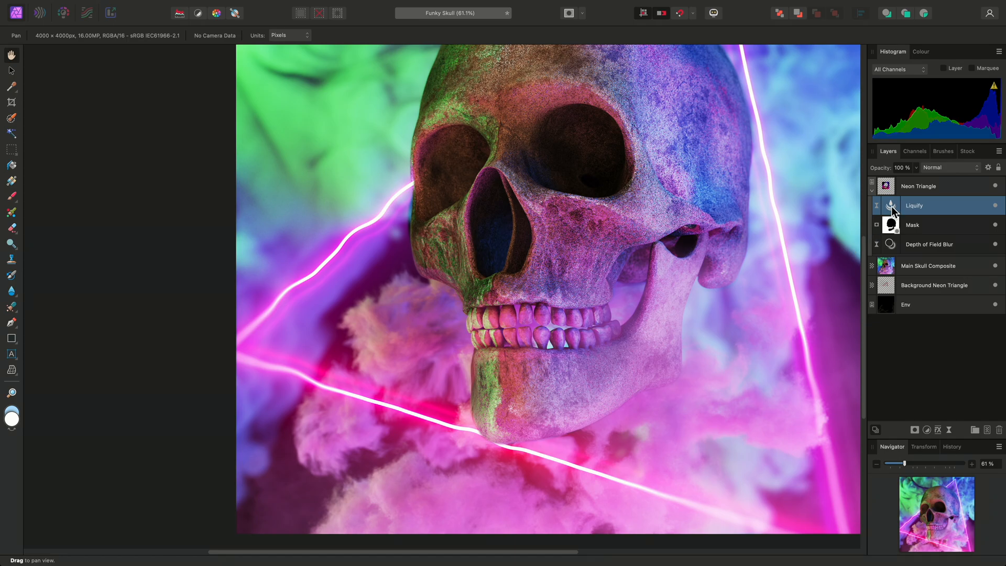
- Twirl the right and bottom lines, then reconstruct the left and bottom edges straight
double_click(914, 206)
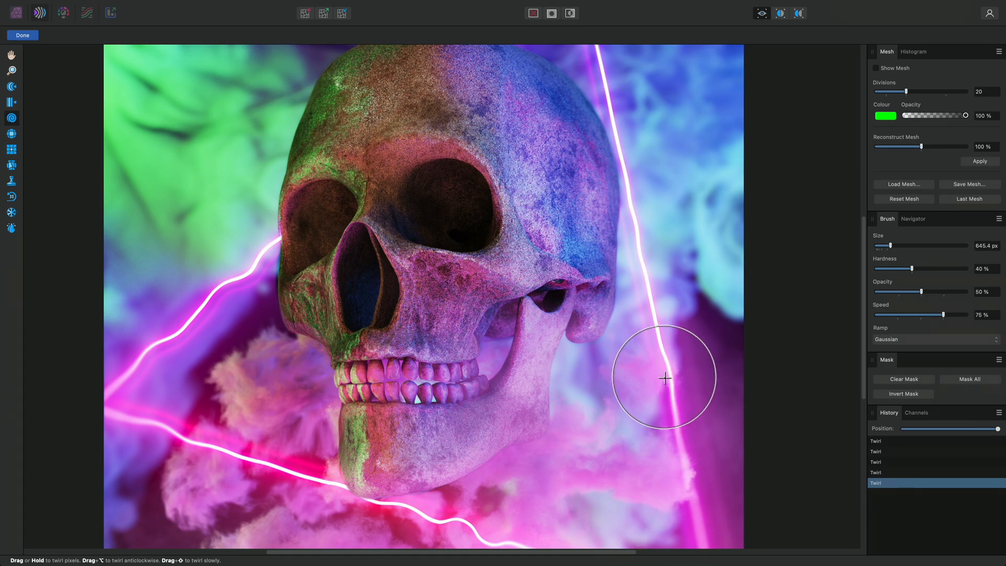
mouse_move(644, 251)
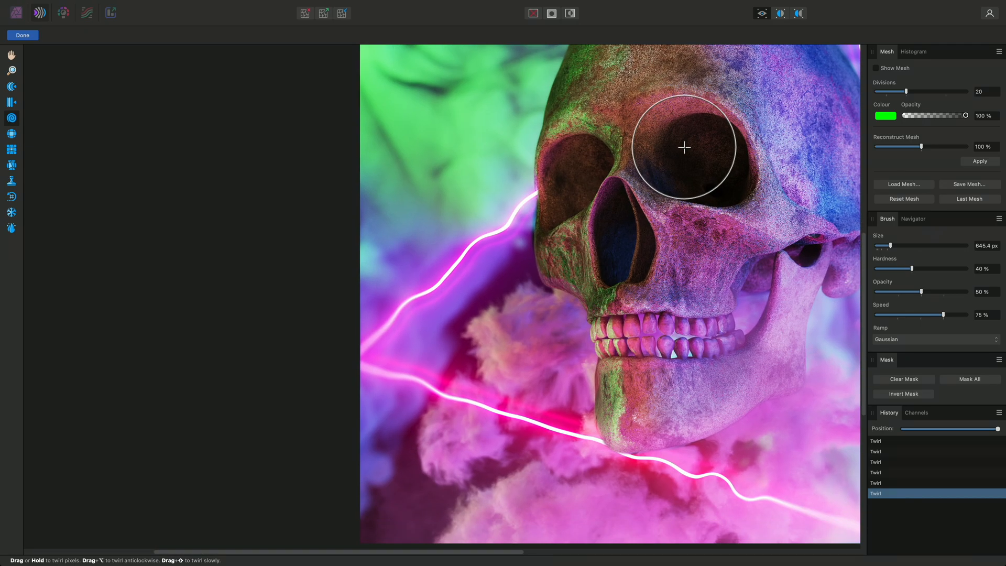
mouse_move(148, 243)
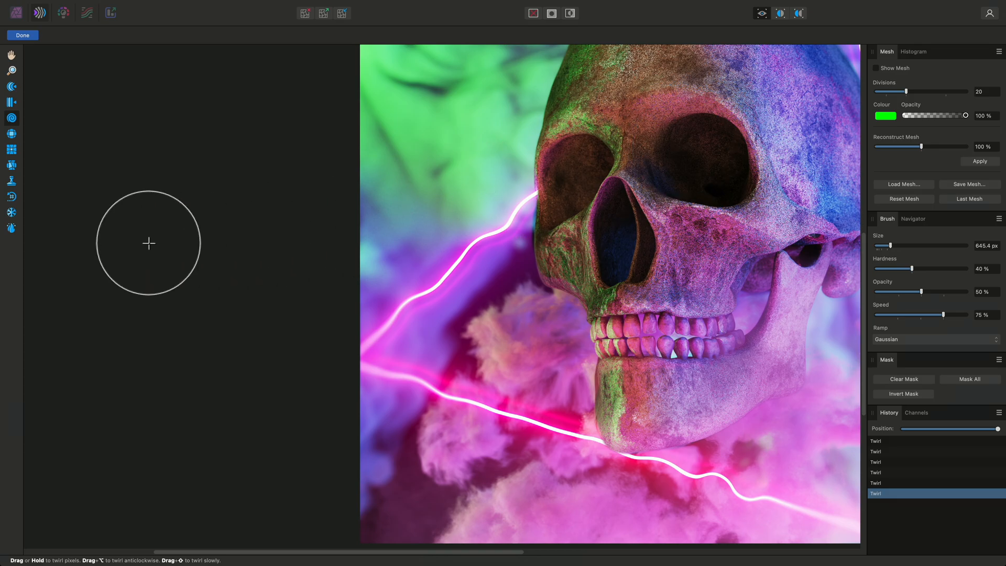
mouse_move(11, 197)
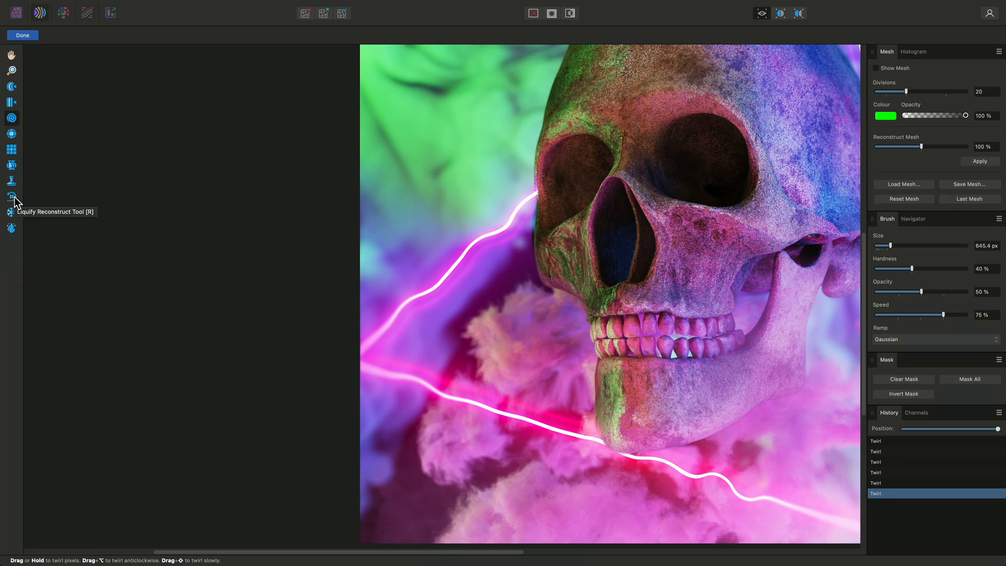
left_click(11, 197)
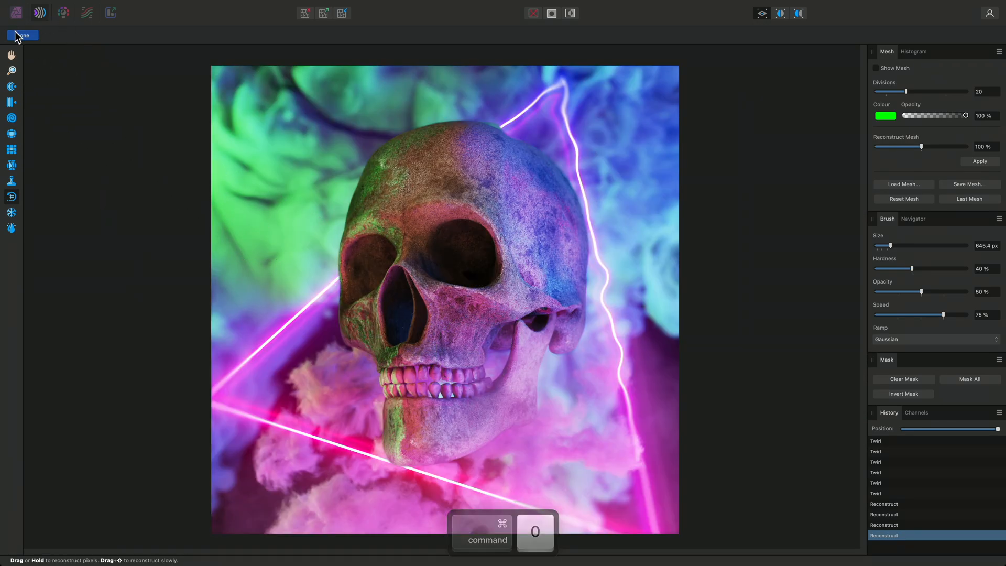
left_click(23, 35)
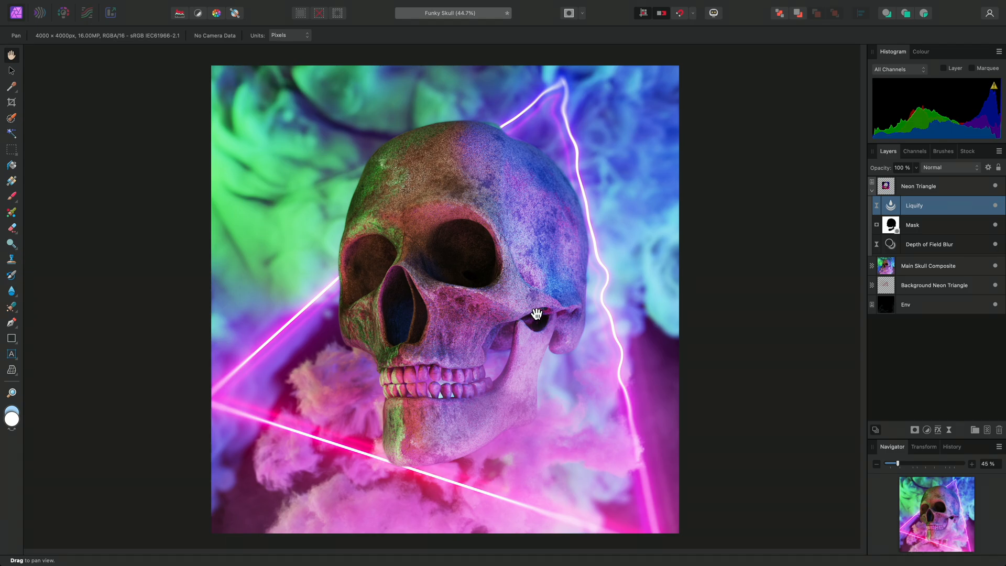
mouse_move(805, 300)
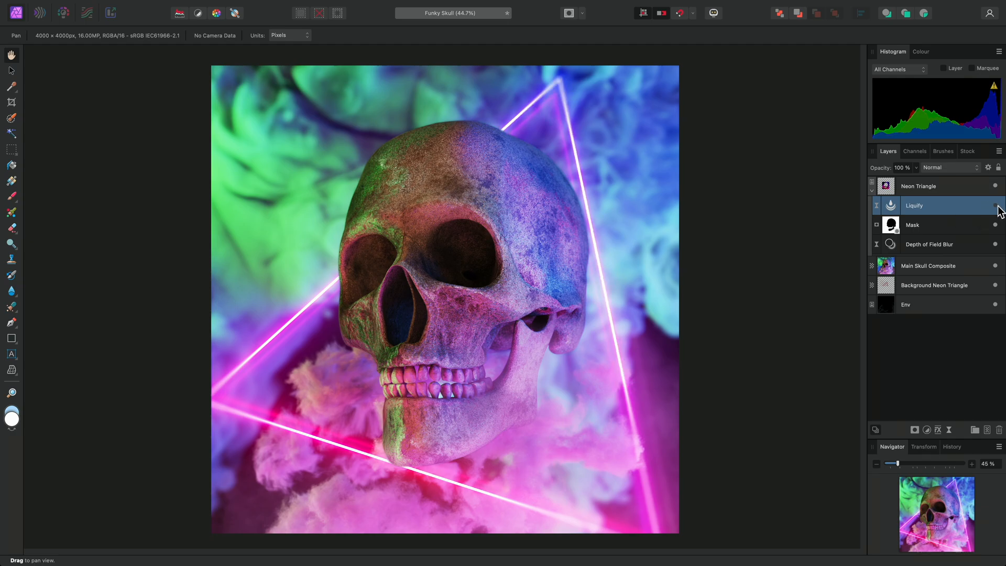
mouse_move(756, 298)
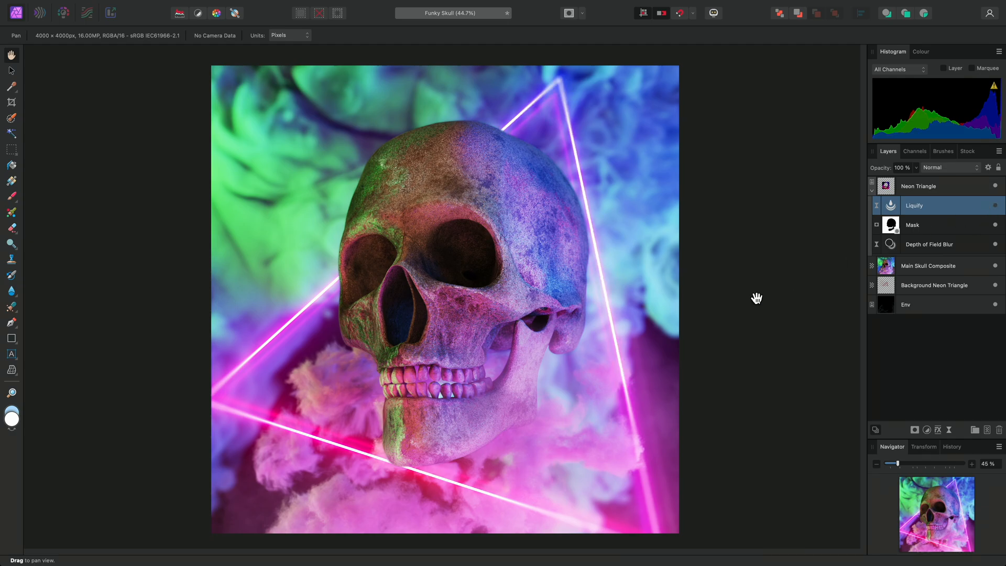